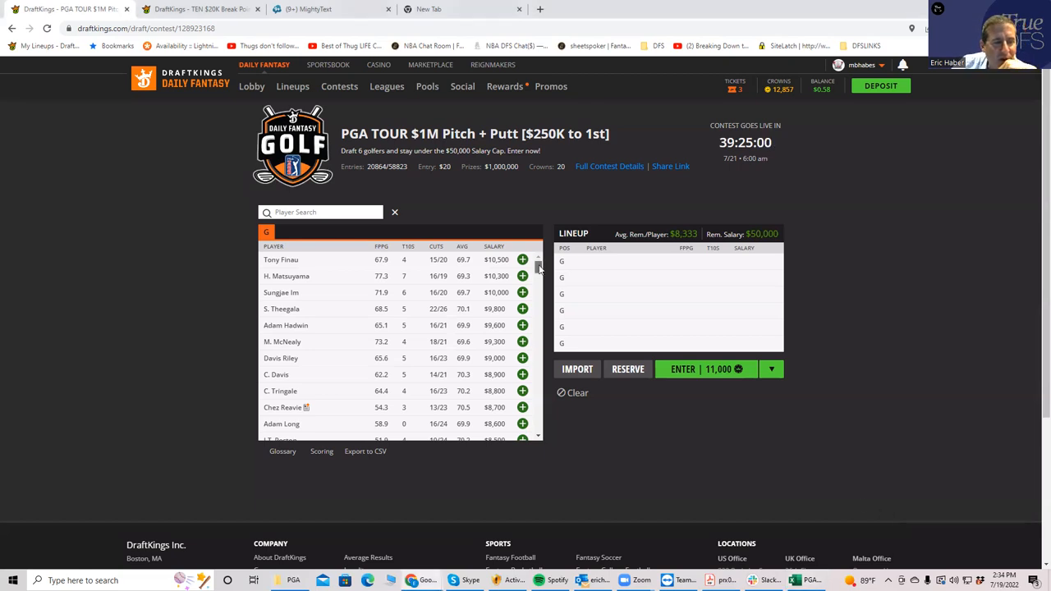
Draft Sungjae Im ($10,000) into the first golfer slot from the player list.
{"action": "scroll", "scroll_direction": "down", "scroll_amount": 3}
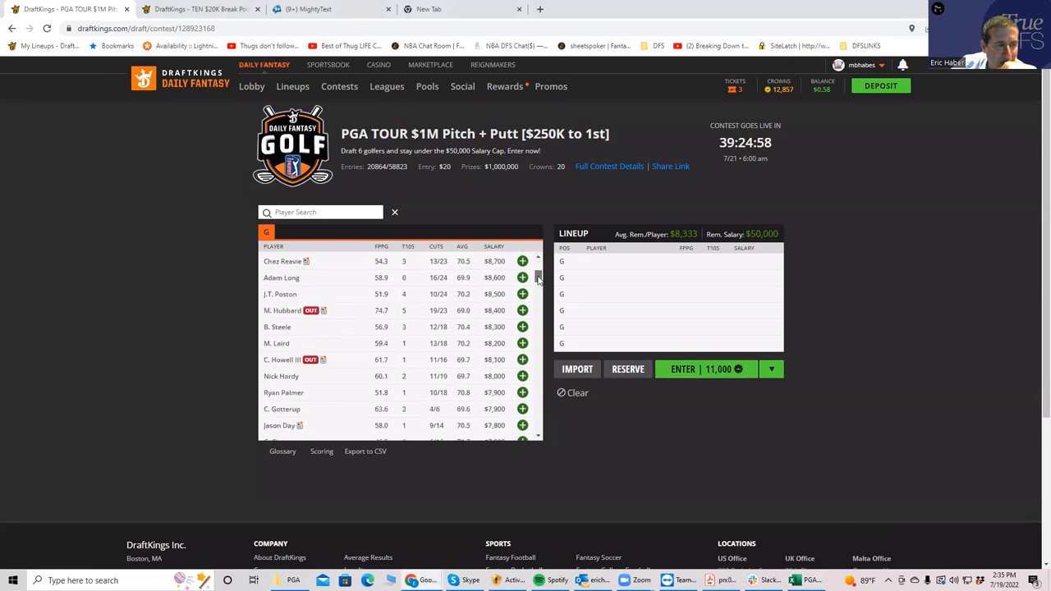
{"action": "mouse_move", "coordinate": [297, 317]}
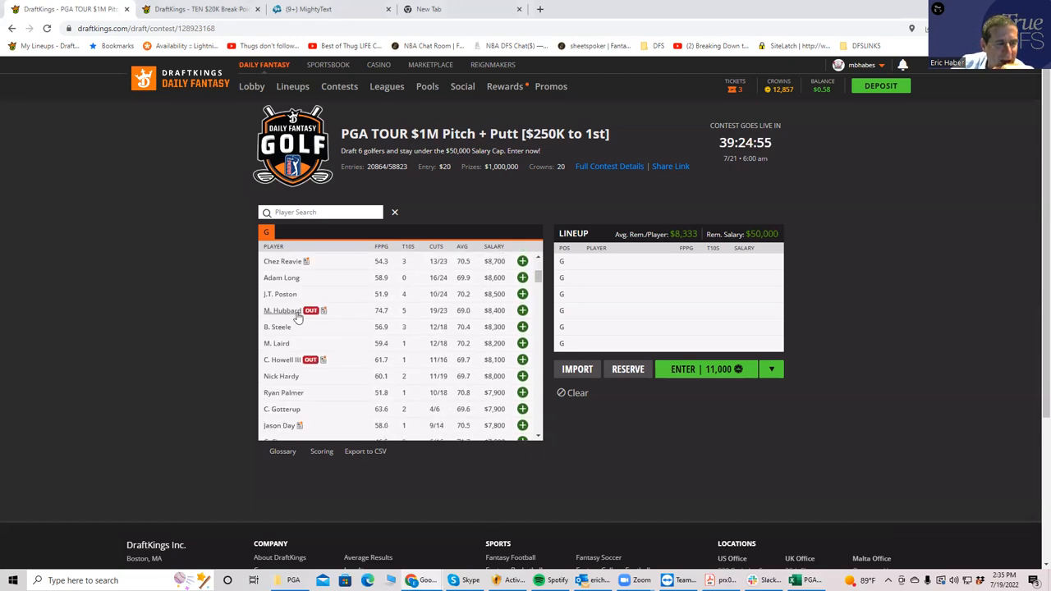
{"action": "scroll", "scroll_direction": "up", "scroll_amount": 3}
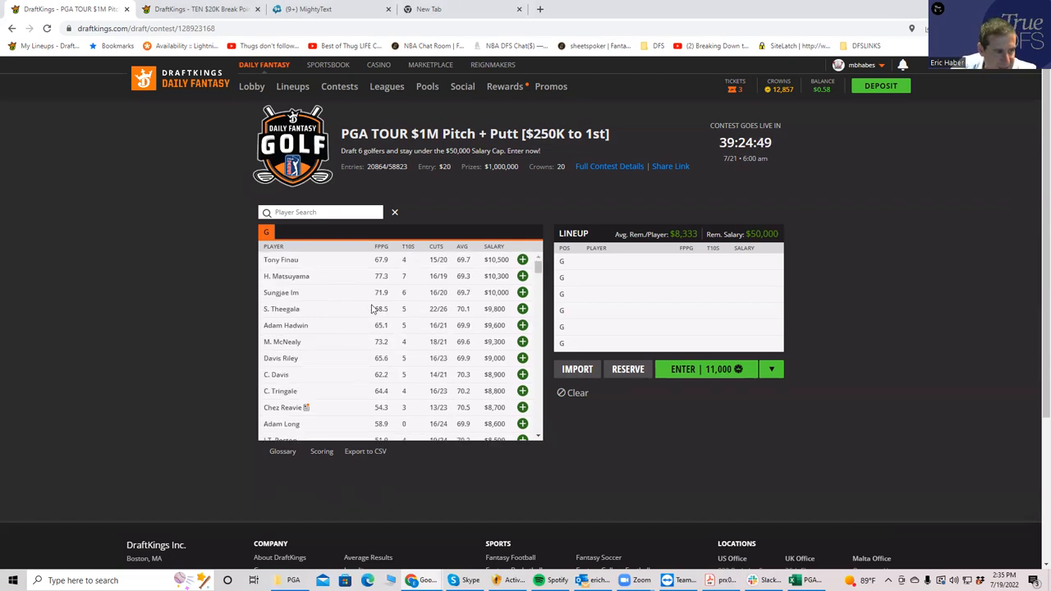
{"action": "mouse_move", "coordinate": [285, 276]}
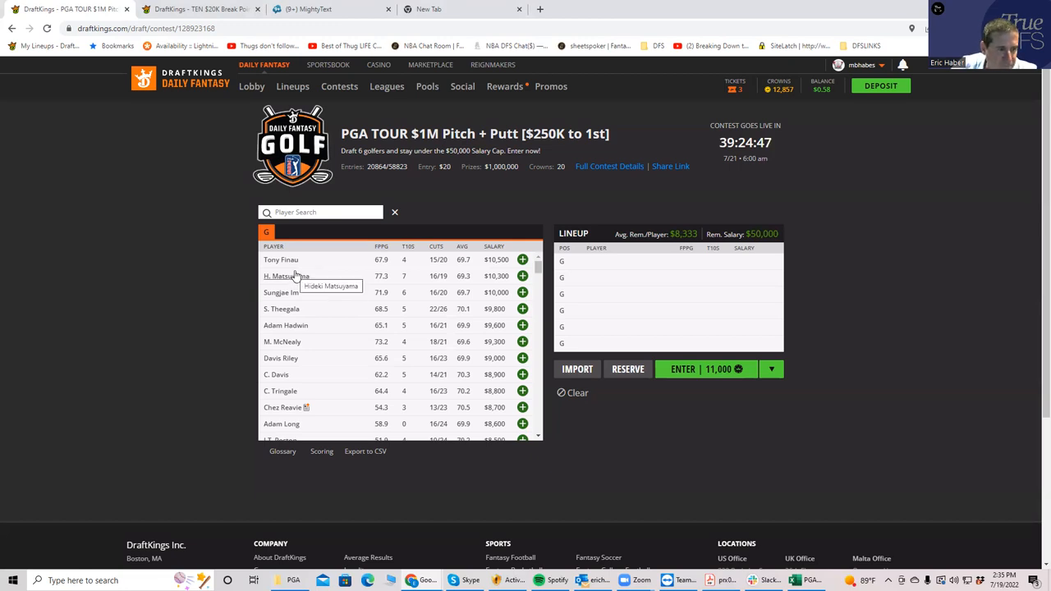
{"action": "mouse_move", "coordinate": [506, 318]}
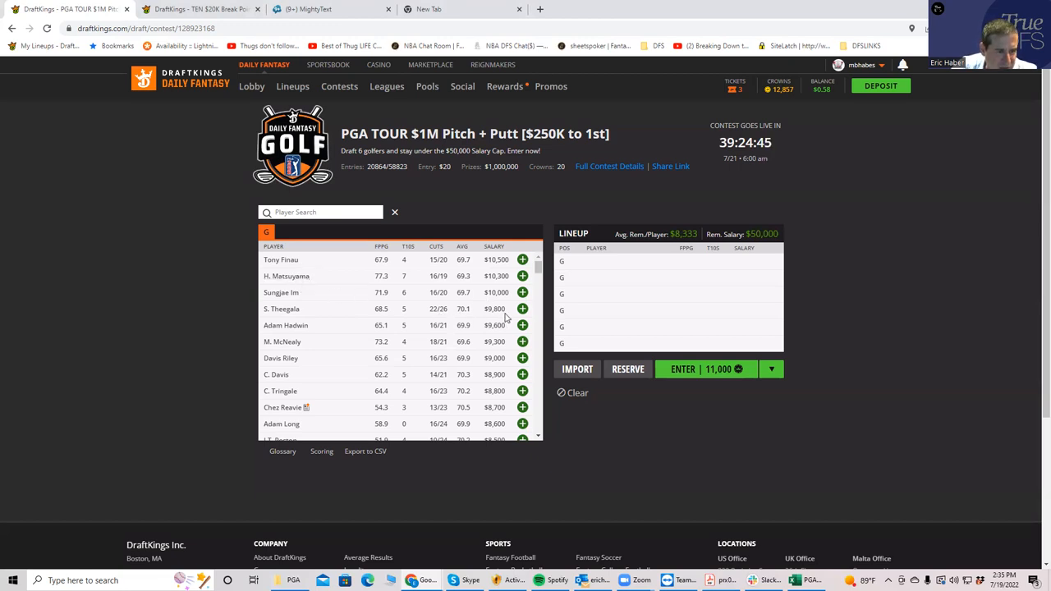
{"action": "mouse_move", "coordinate": [479, 270]}
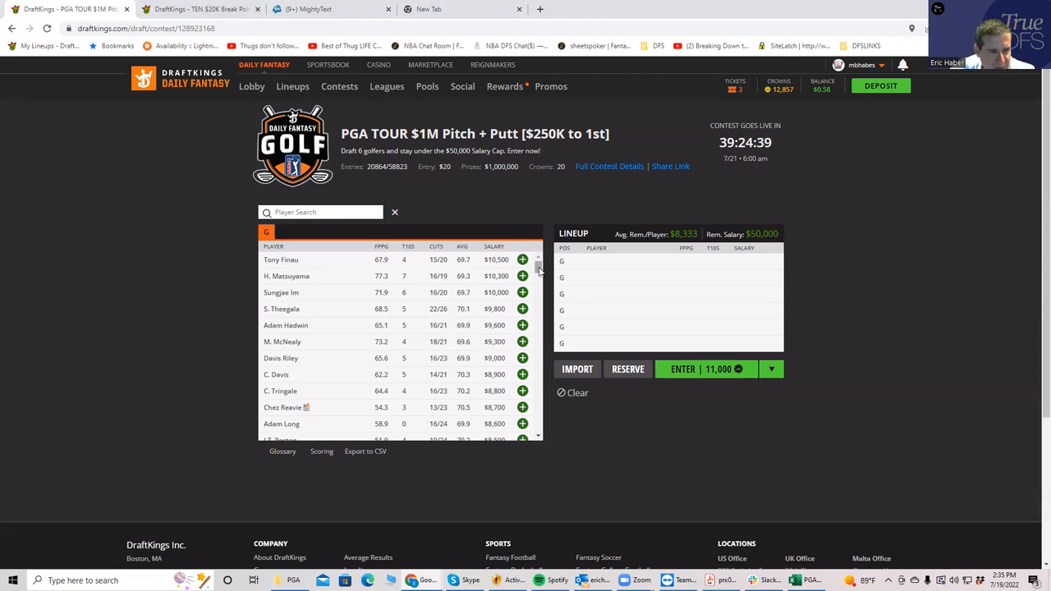
{"action": "scroll", "scroll_direction": "down", "scroll_amount": 3}
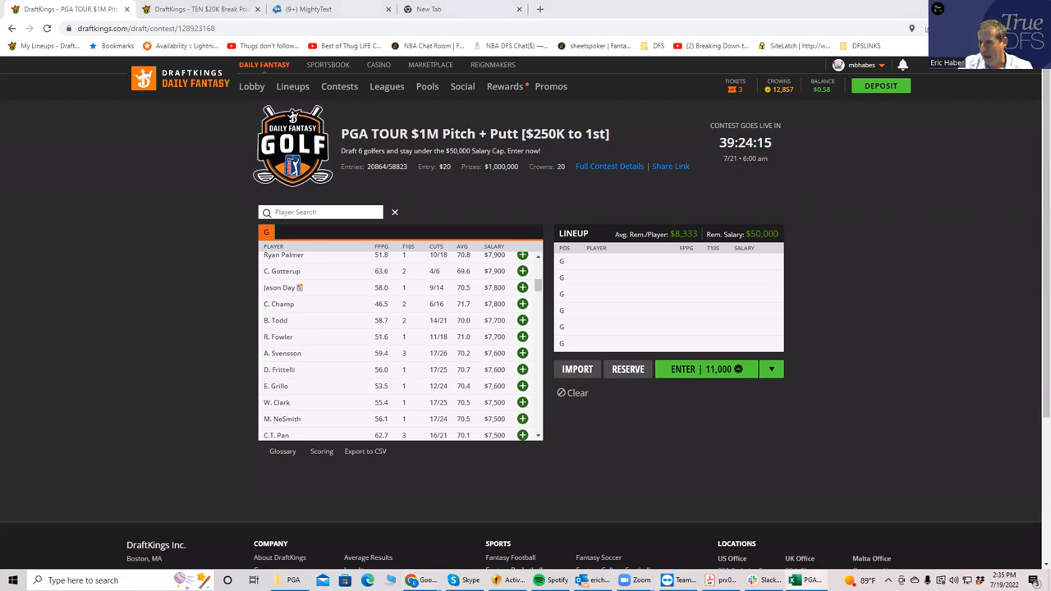
{"action": "mouse_move", "coordinate": [473, 254]}
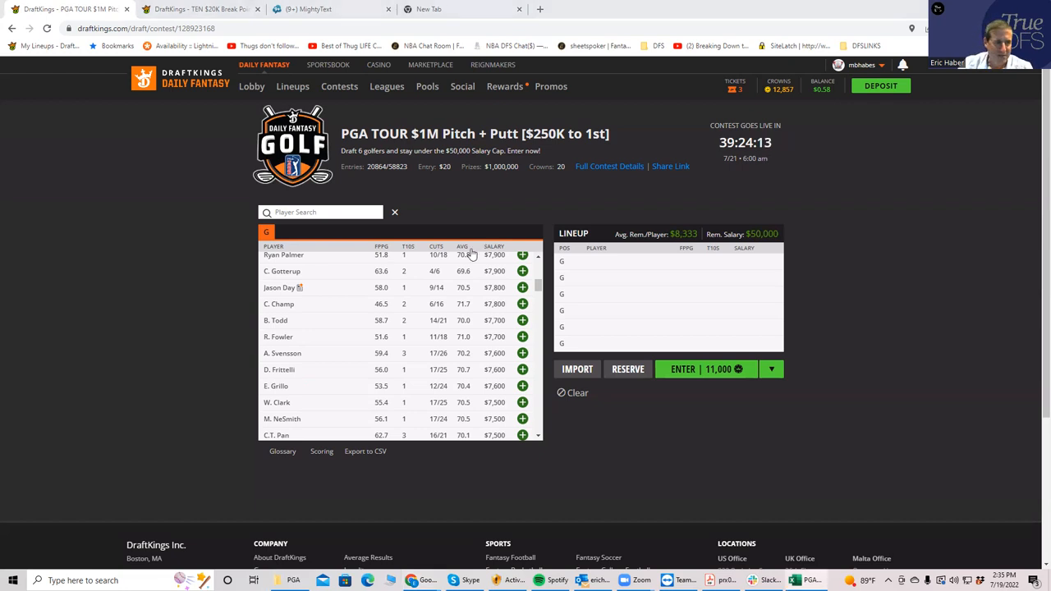
{"action": "scroll", "scroll_direction": "up", "scroll_amount": 3}
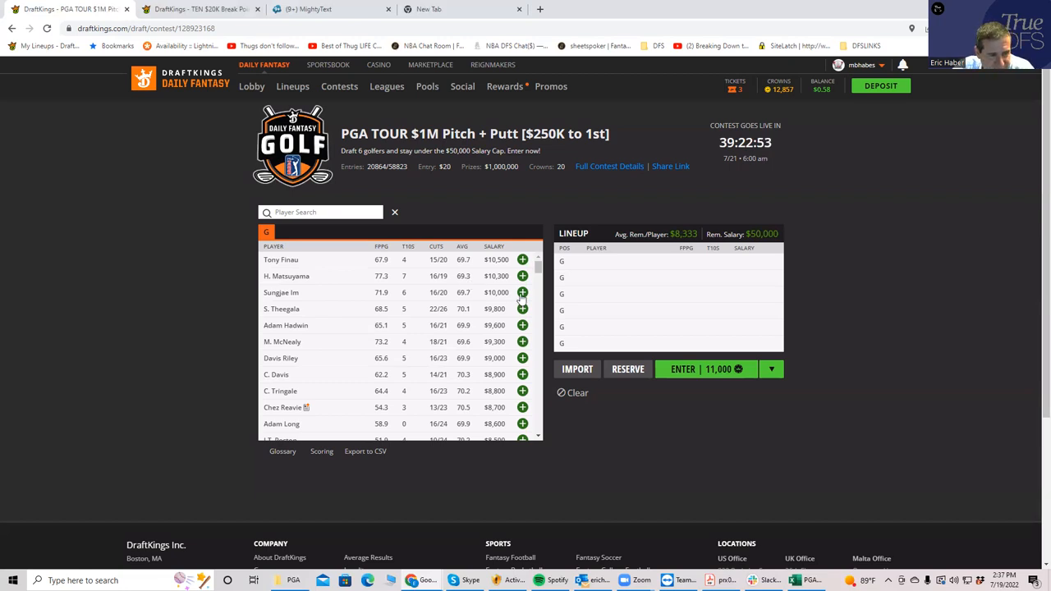
{"action": "left_click", "coordinate": [522, 293]}
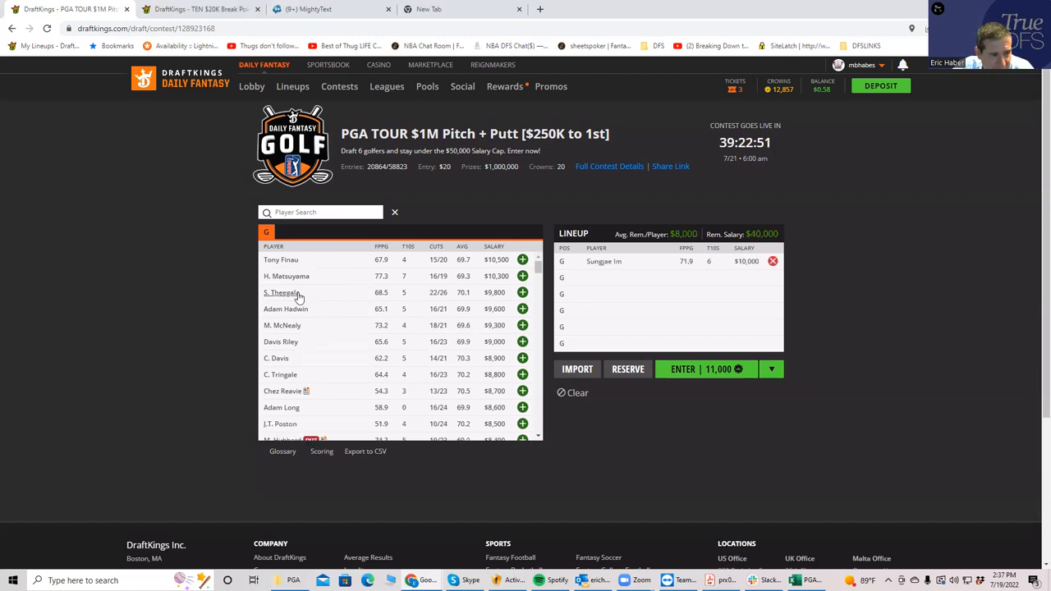
{"action": "mouse_move", "coordinate": [285, 276]}
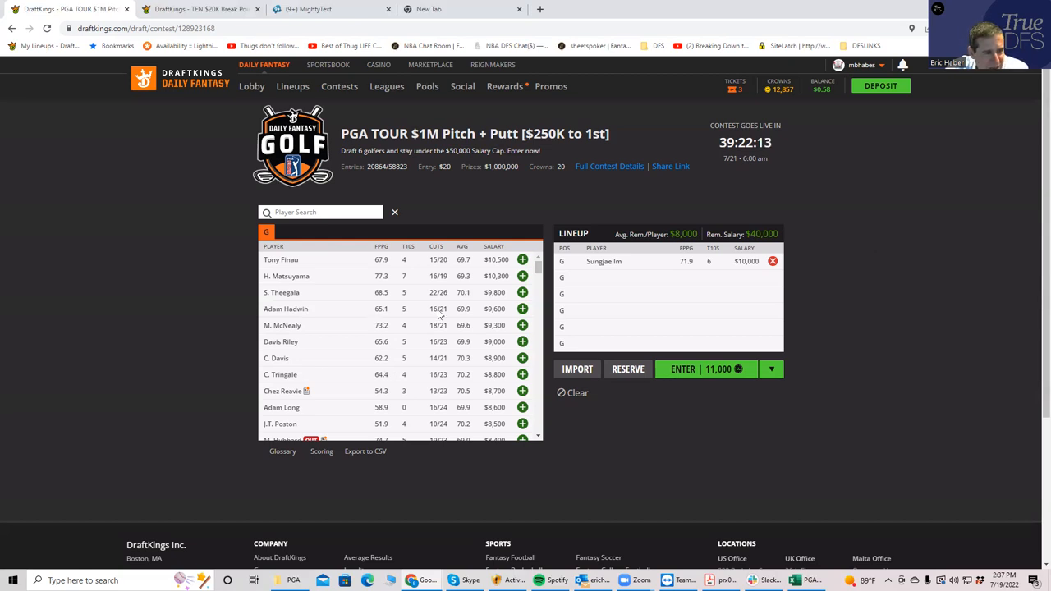
{"action": "mouse_move", "coordinate": [506, 348]}
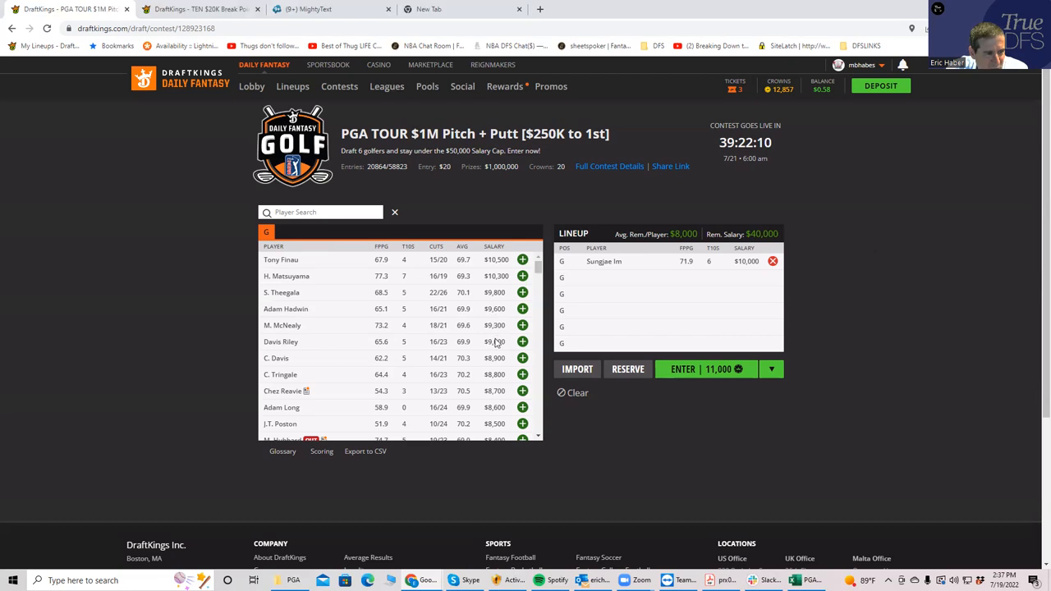
{"action": "mouse_move", "coordinate": [500, 345]}
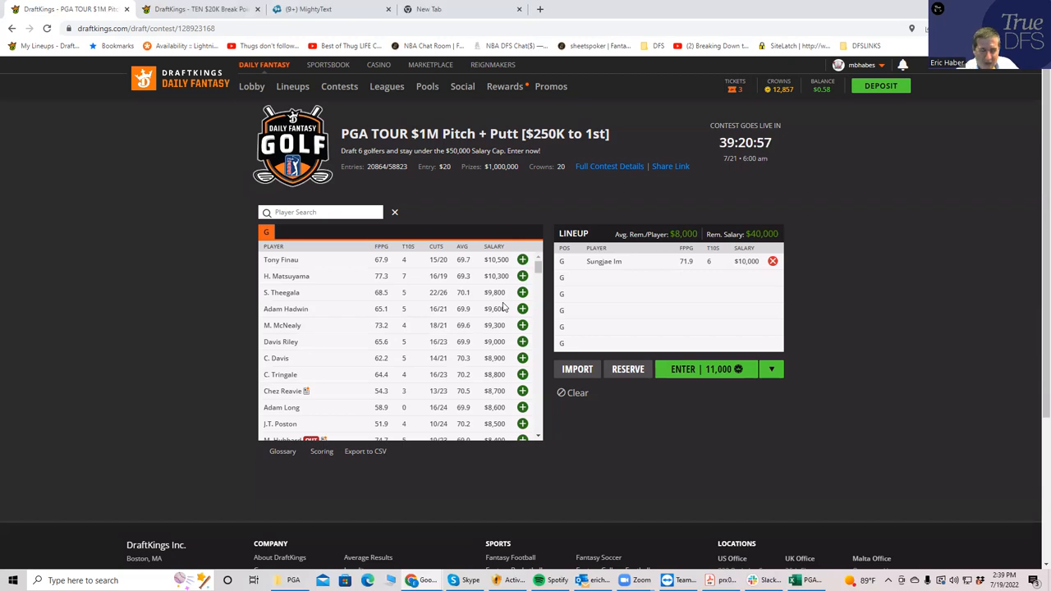
{"action": "mouse_move", "coordinate": [459, 279]}
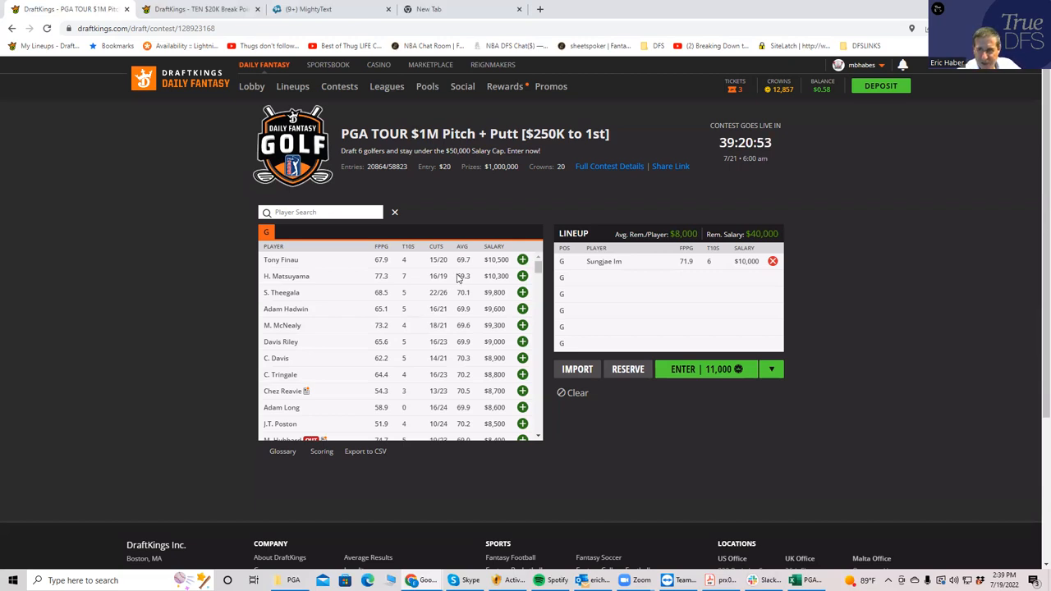
{"action": "mouse_move", "coordinate": [468, 307]}
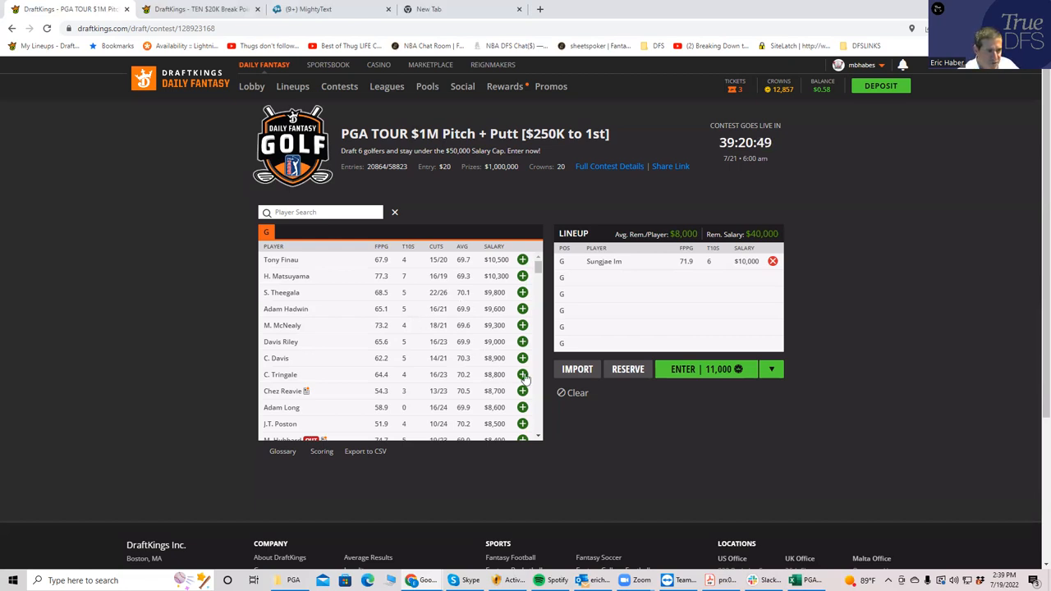
Draft C. Tringale and B. Steele (search 'stee'), then remove Sungjae Im from the lineup.
{"action": "left_click", "coordinate": [522, 374]}
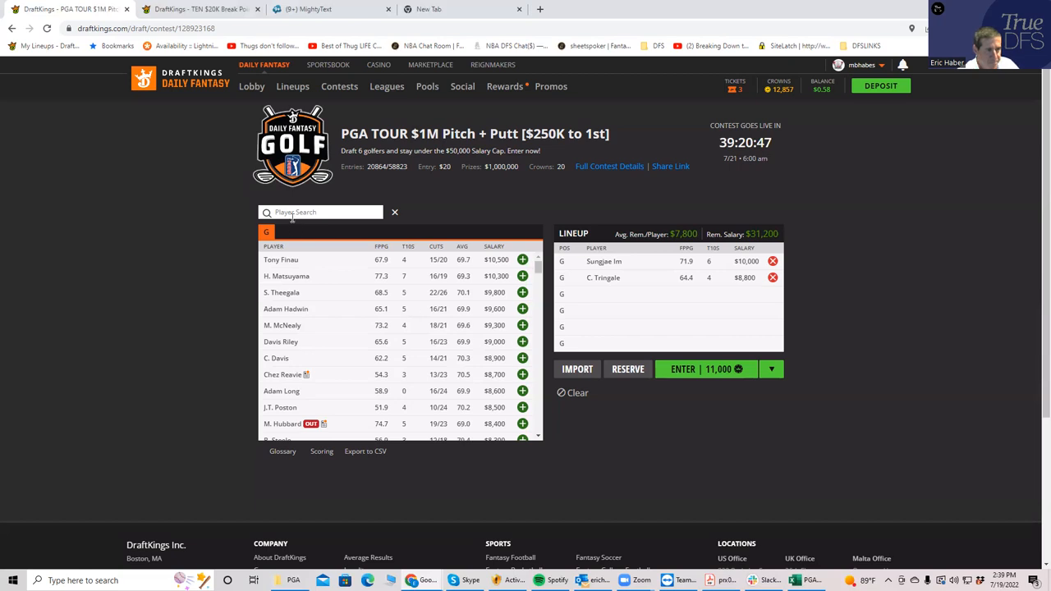
{"action": "type", "text": "steel"}
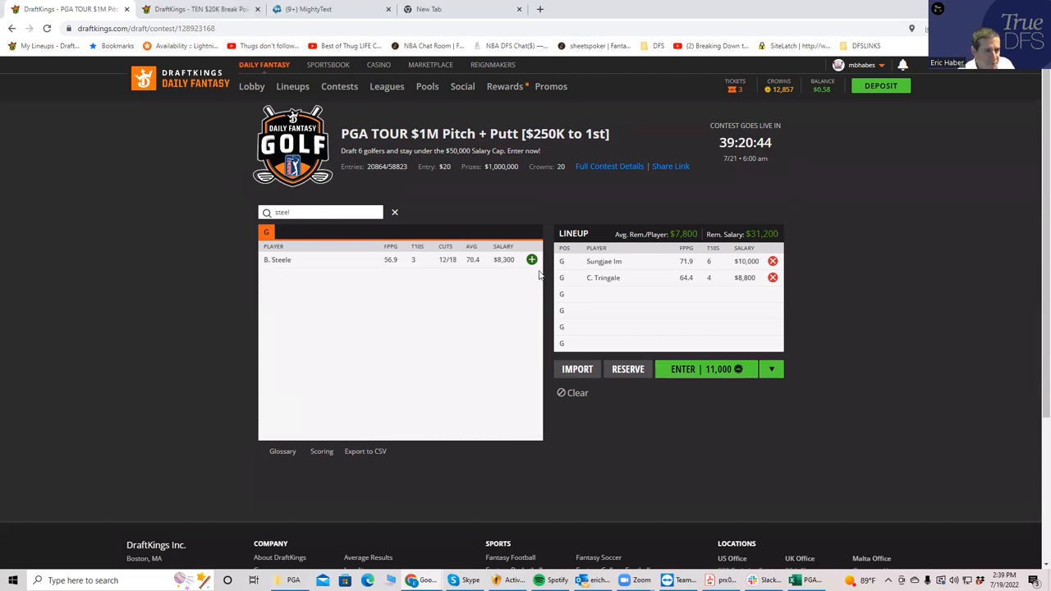
{"action": "left_click", "coordinate": [532, 259]}
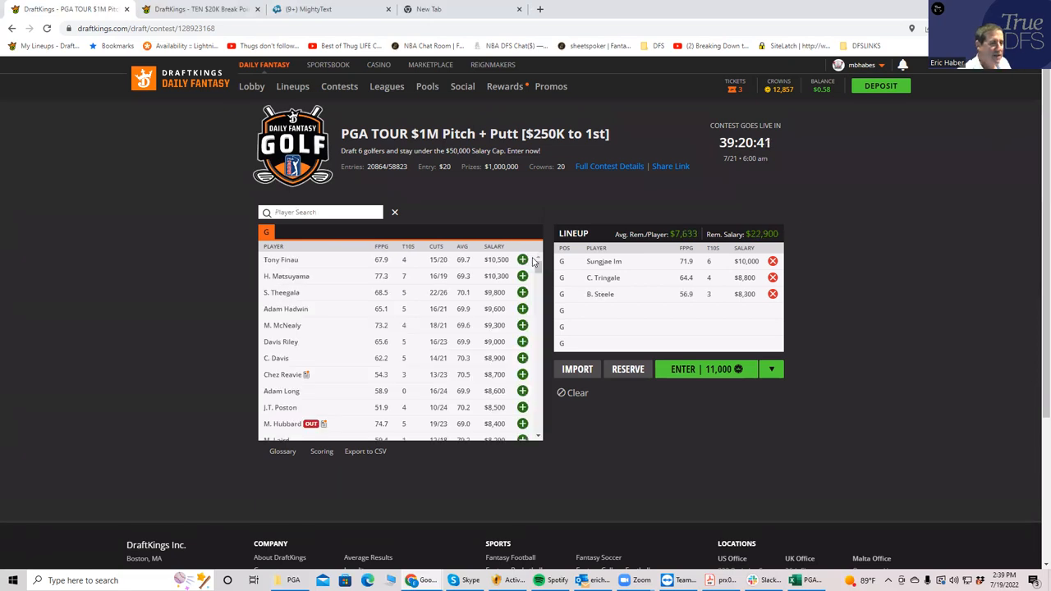
{"action": "left_click", "coordinate": [771, 262]}
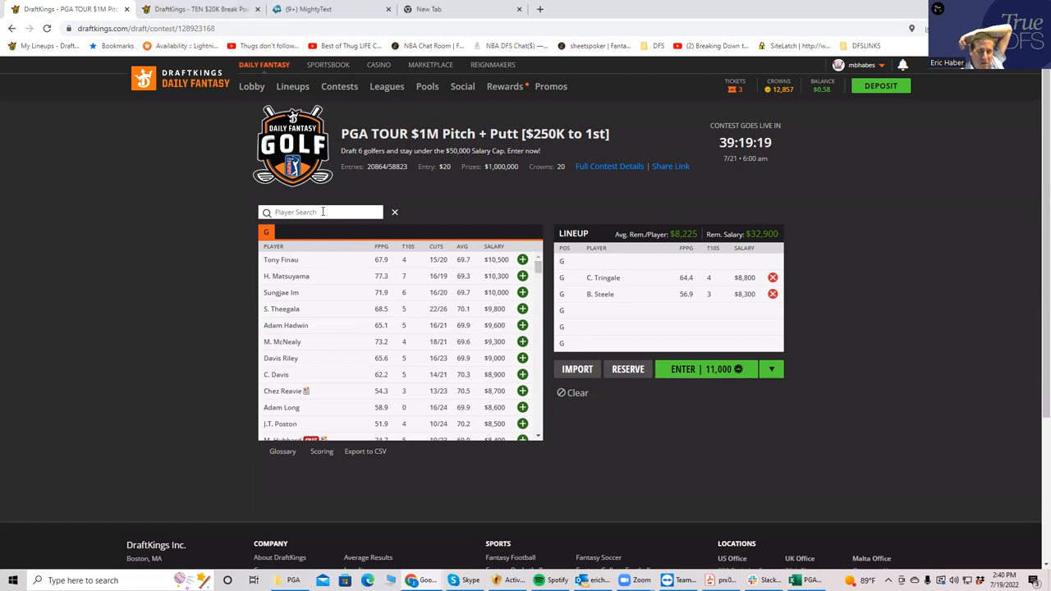
{"action": "type", "text": "kim"}
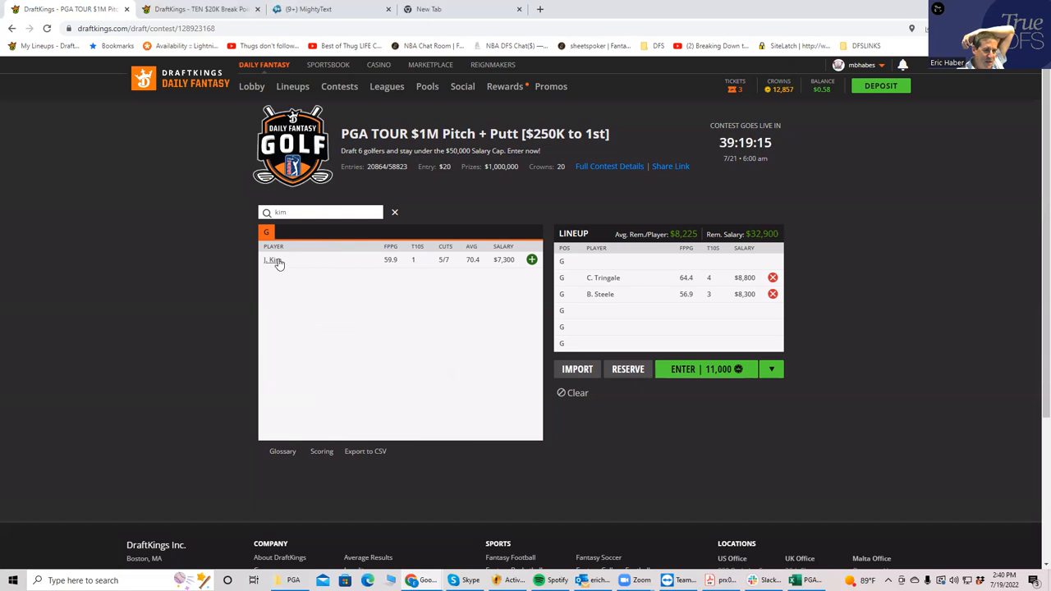
{"action": "left_click", "coordinate": [273, 259]}
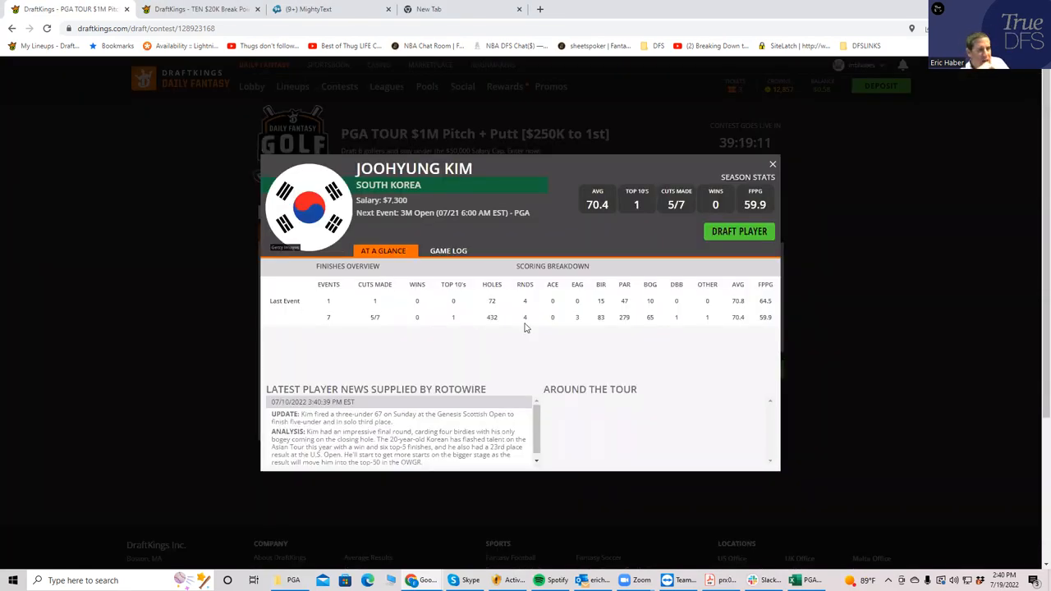
{"action": "mouse_move", "coordinate": [450, 266]}
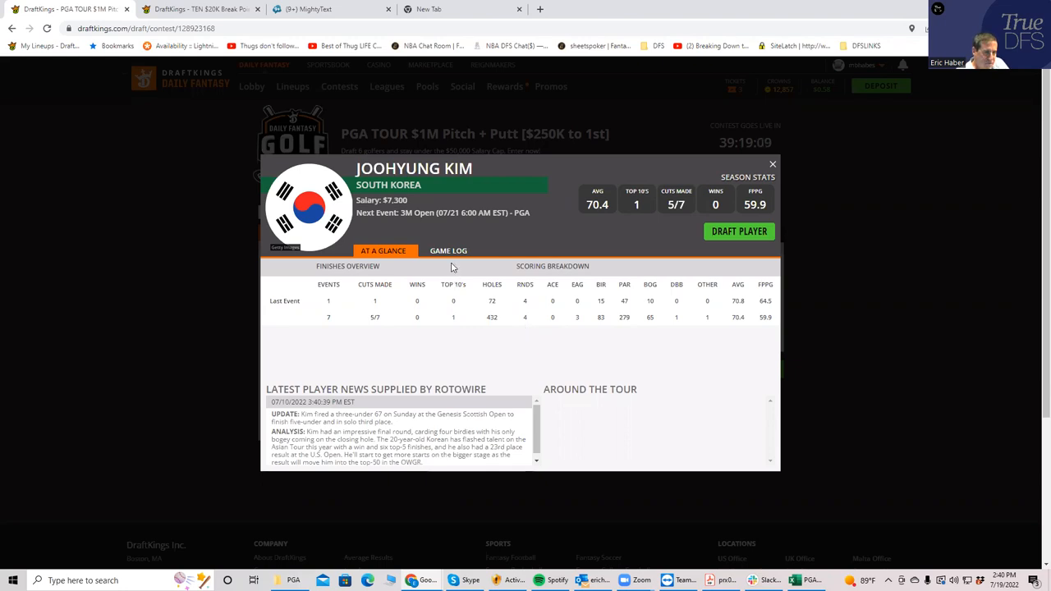
{"action": "left_click", "coordinate": [450, 250]}
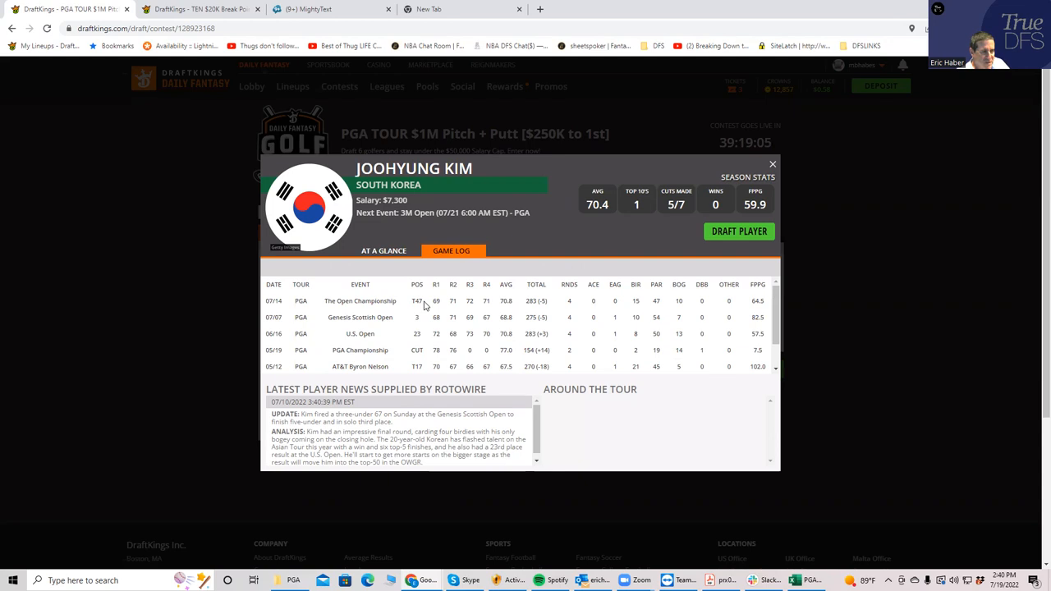
{"action": "mouse_move", "coordinate": [426, 335]}
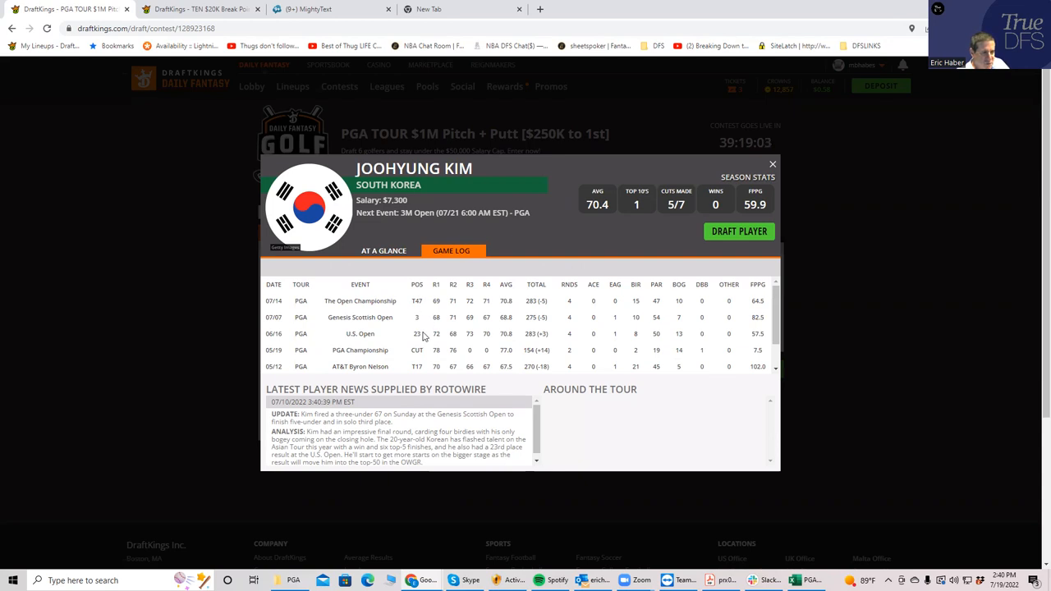
{"action": "mouse_move", "coordinate": [461, 367]}
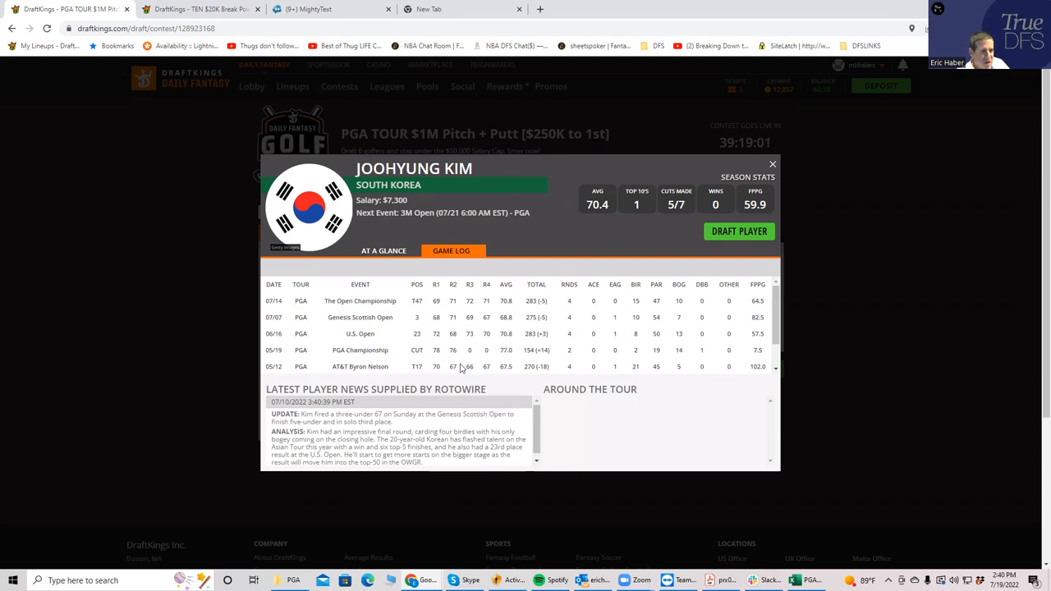
{"action": "scroll", "scroll_direction": "down", "scroll_amount": 3}
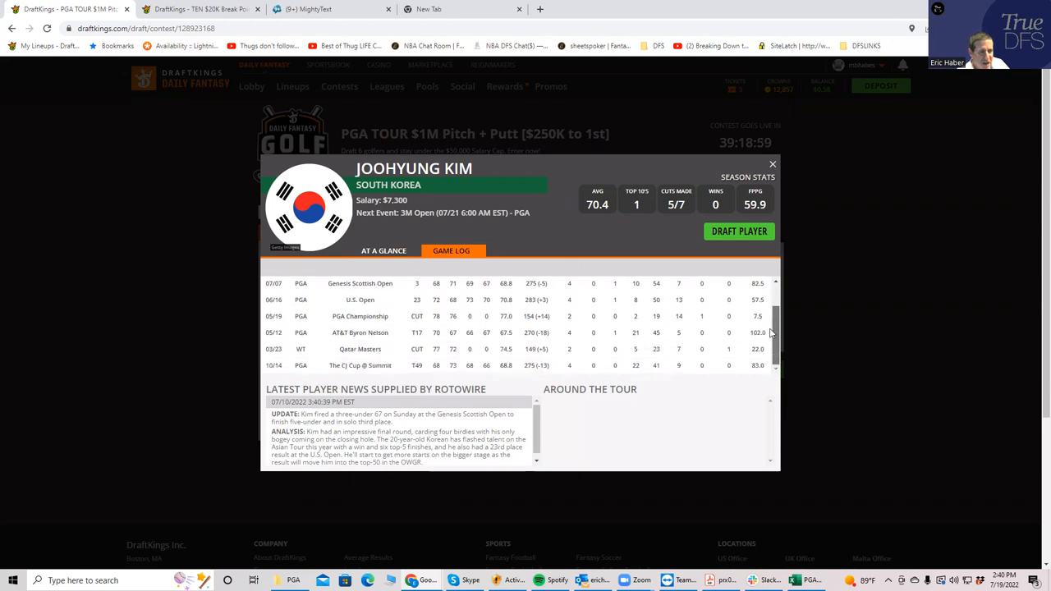
{"action": "scroll", "scroll_direction": "up", "scroll_amount": 3}
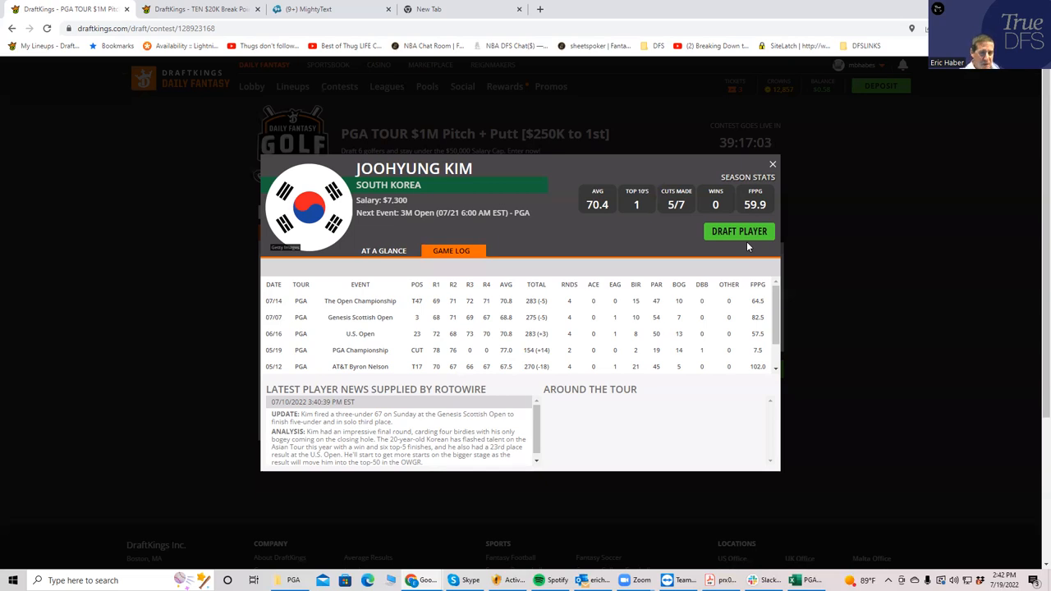
Draft Joohyung Kim, then search 'ne' in the player list.
{"action": "left_click", "coordinate": [737, 230]}
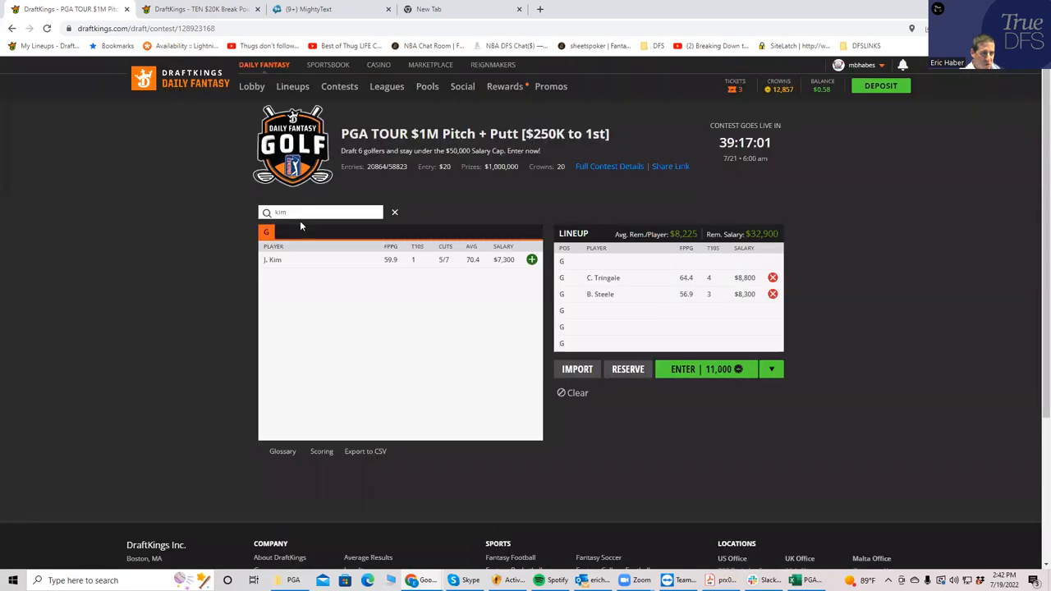
{"action": "left_click", "coordinate": [532, 259]}
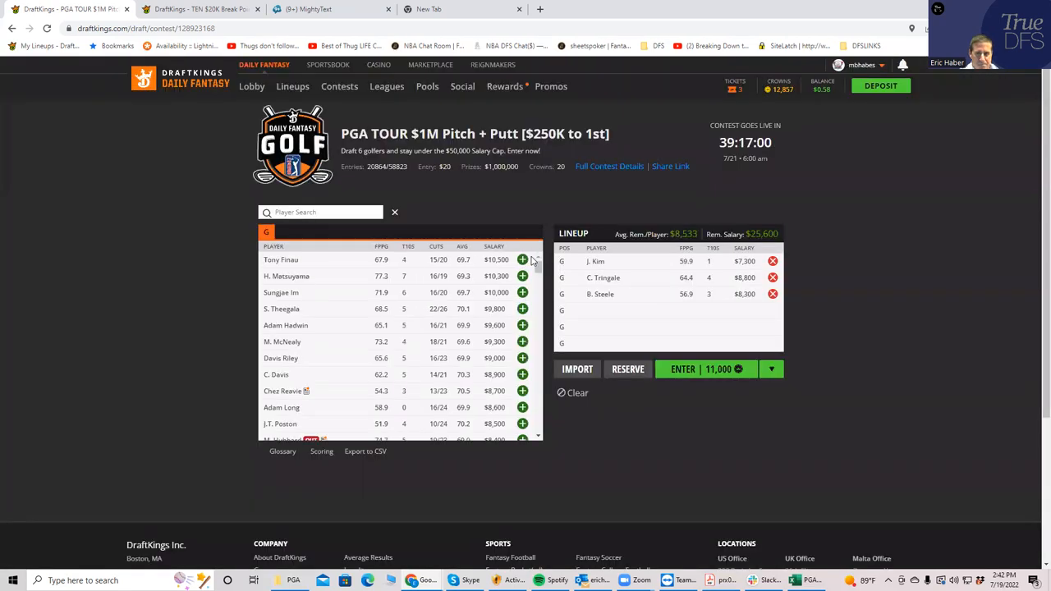
{"action": "type", "text": "n"}
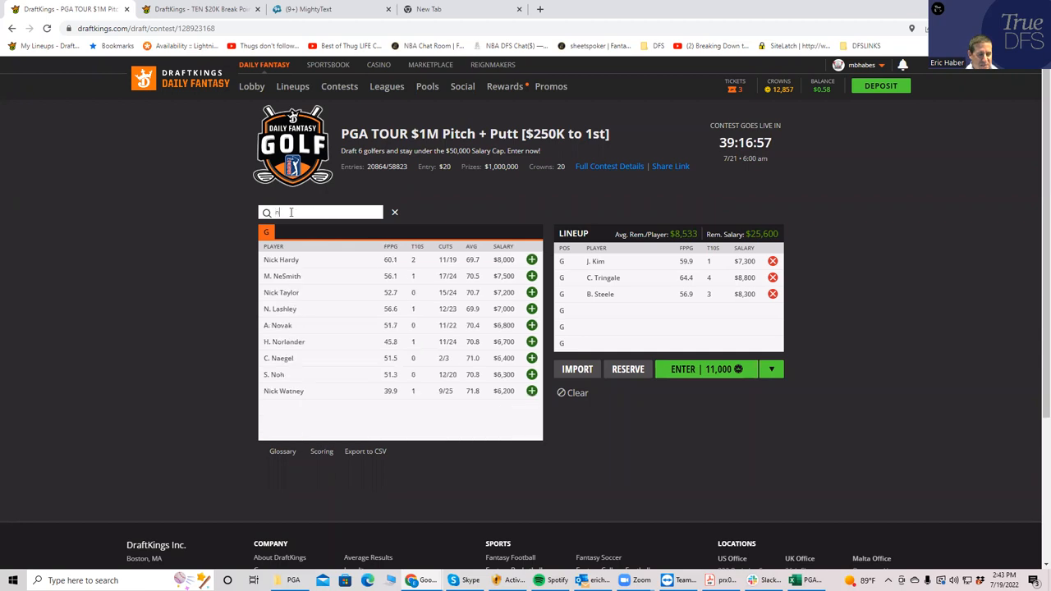
{"action": "type", "text": "e"}
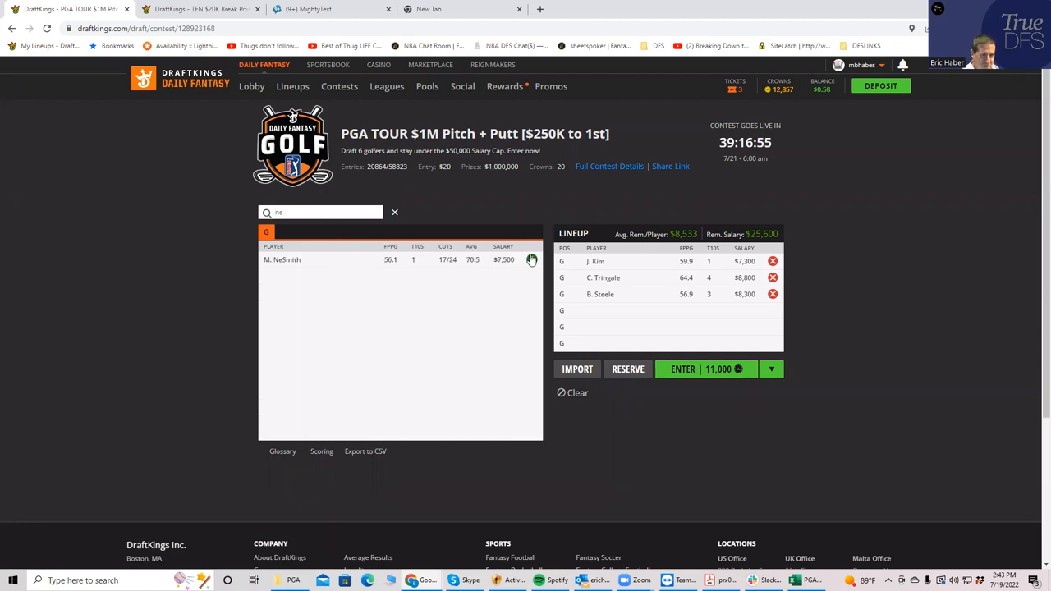
Review Matthew NeSmith's game log and draft him into the lineup.
{"action": "left_click", "coordinate": [282, 259]}
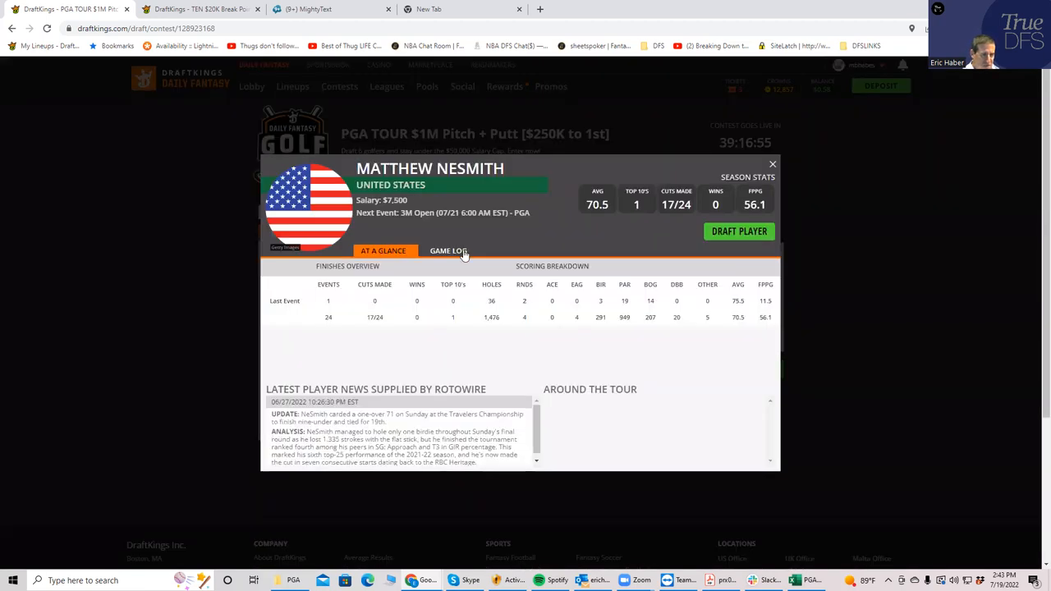
{"action": "left_click", "coordinate": [450, 249]}
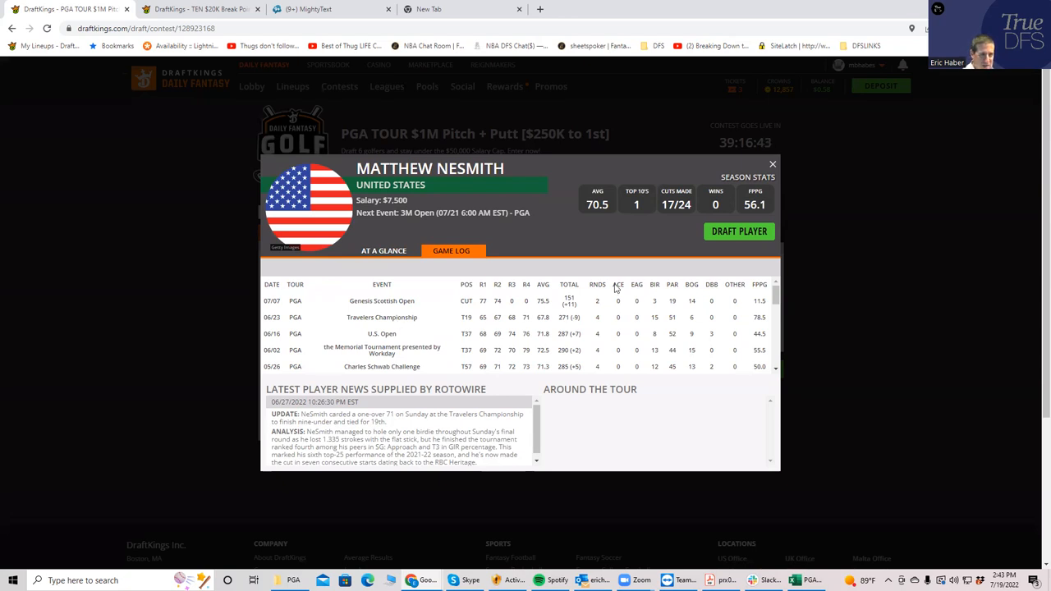
{"action": "left_click", "coordinate": [772, 165]}
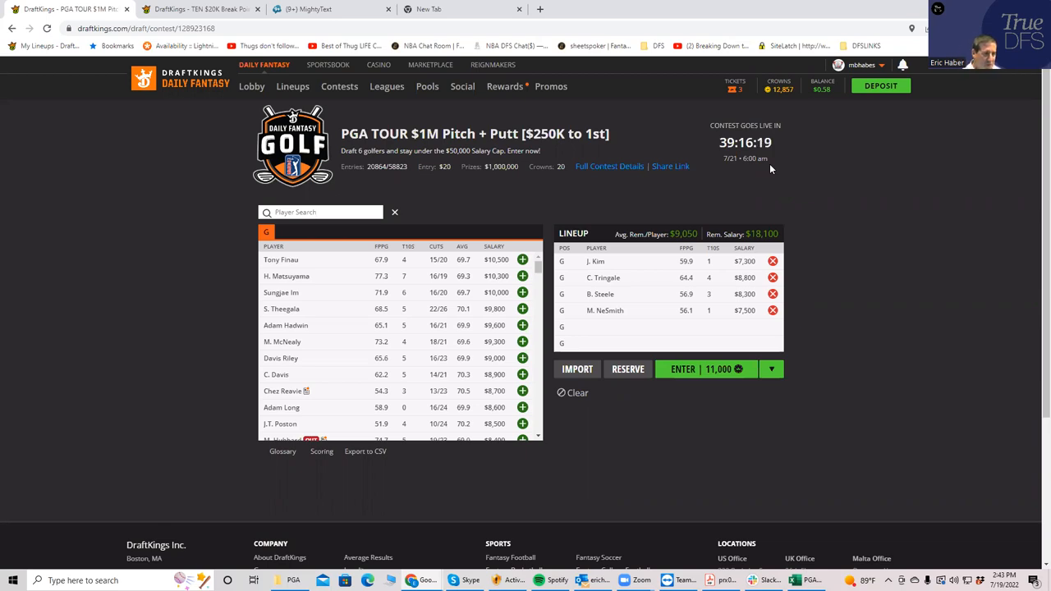
{"action": "mouse_move", "coordinate": [411, 289]}
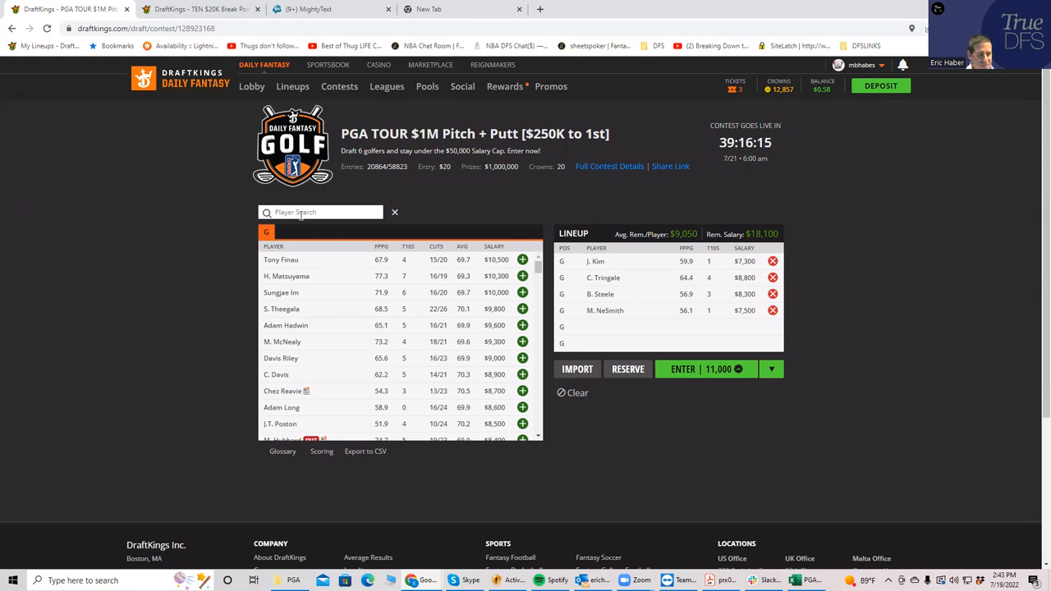
{"action": "type", "text": "sv"}
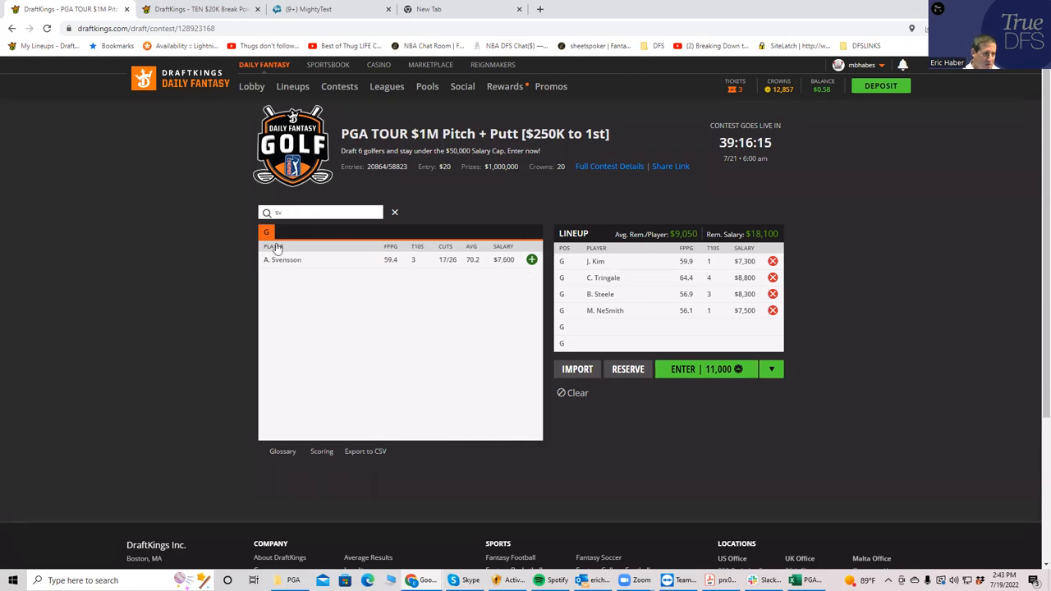
{"action": "left_click", "coordinate": [283, 260]}
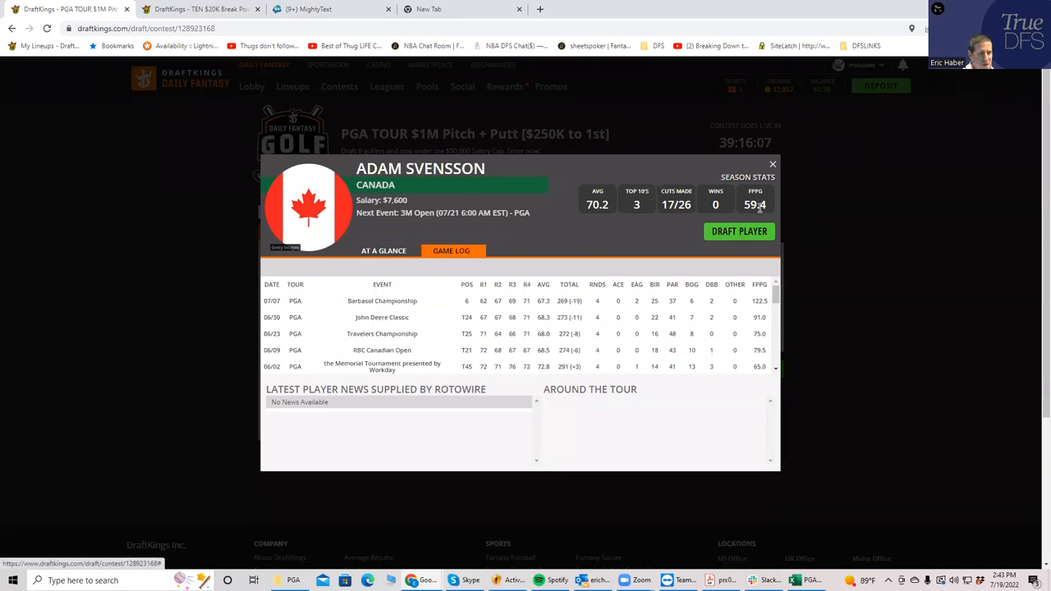
{"action": "left_click", "coordinate": [772, 164]}
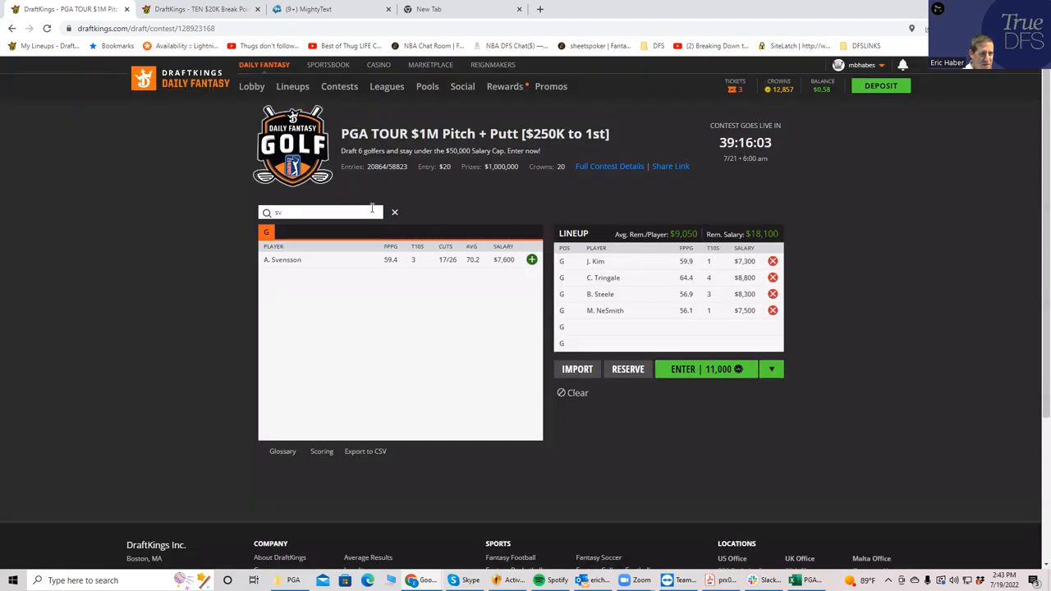
{"action": "left_click", "coordinate": [394, 211]}
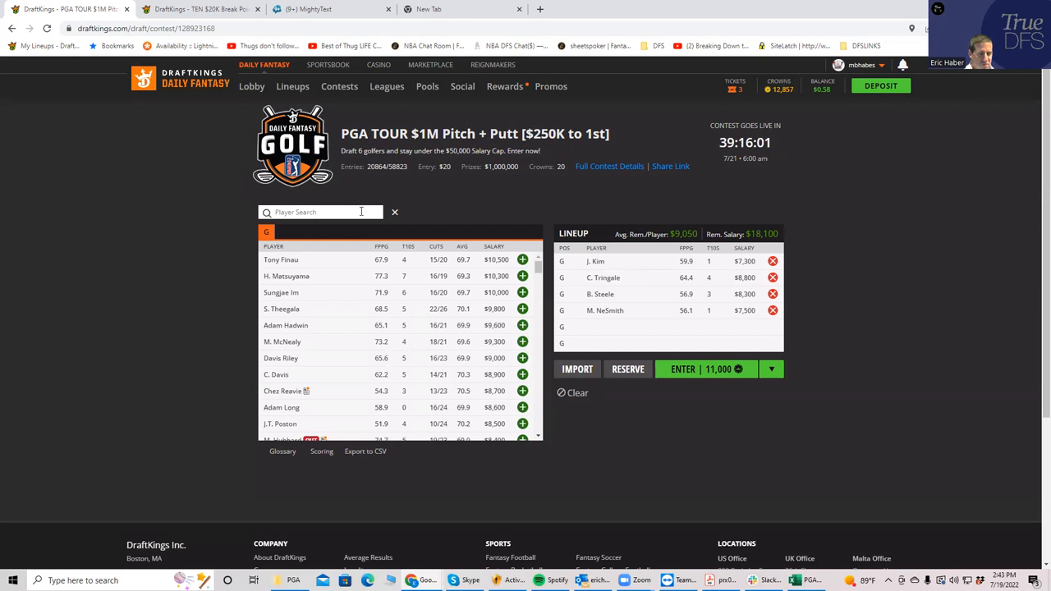
Search 'pa', check C.T. Pan's game log and draft him as the fifth golfer at $7,500.
{"action": "type", "text": "pa"}
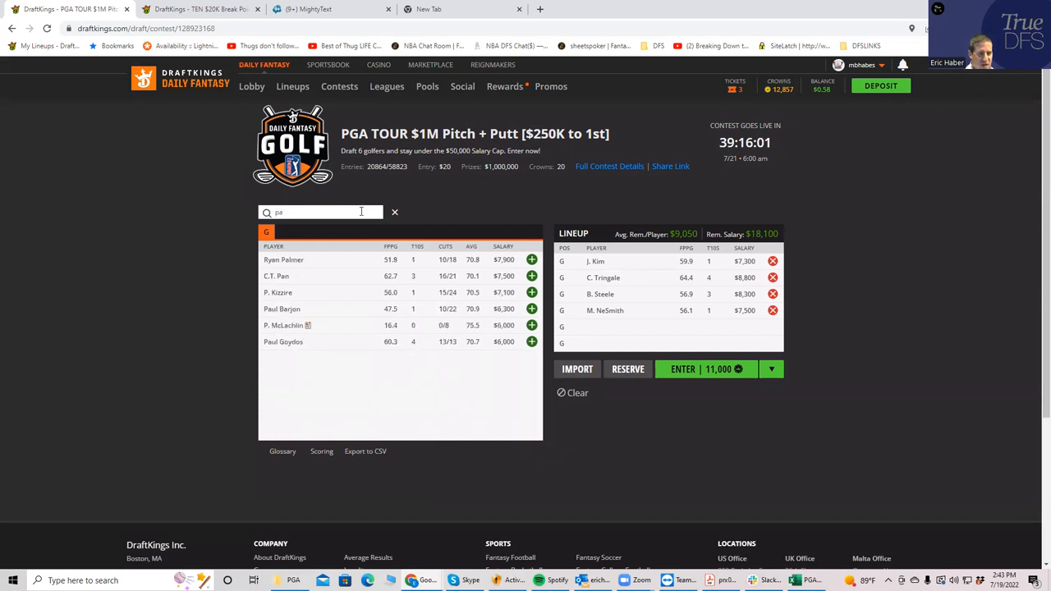
{"action": "left_click", "coordinate": [275, 276]}
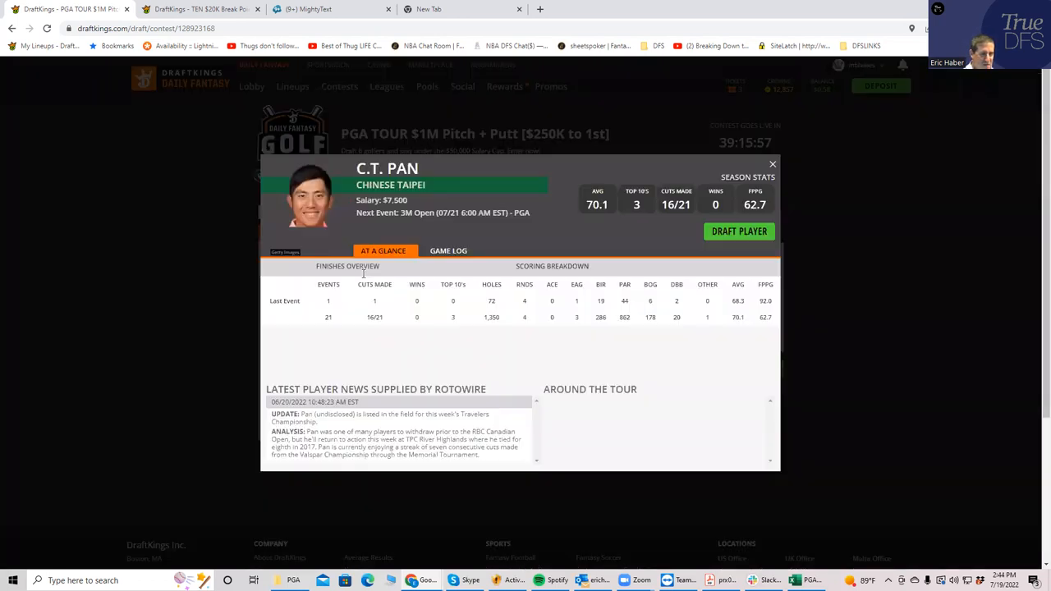
{"action": "left_click", "coordinate": [450, 250]}
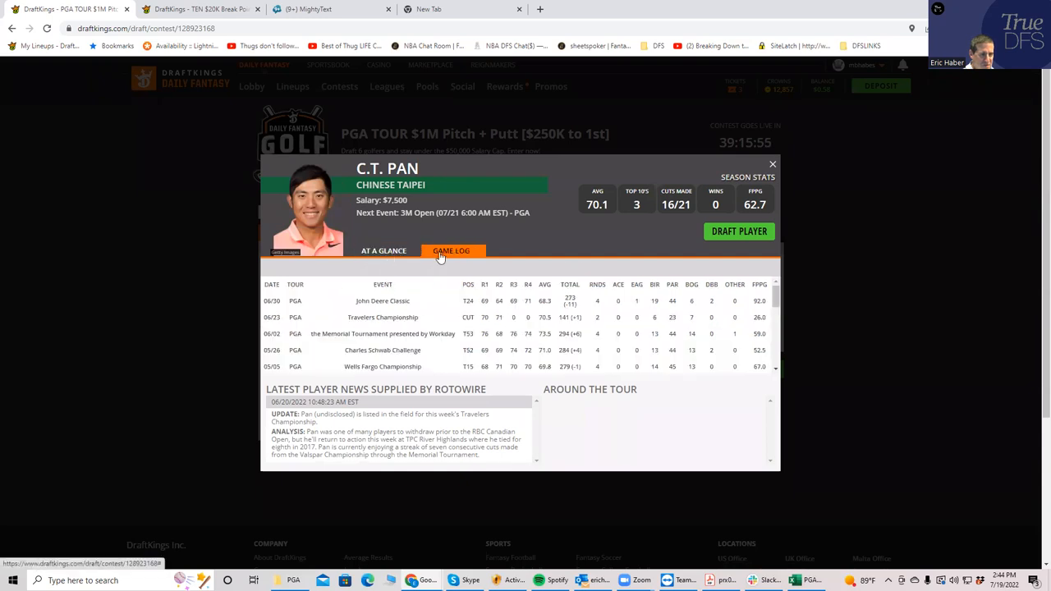
{"action": "mouse_move", "coordinate": [466, 297]}
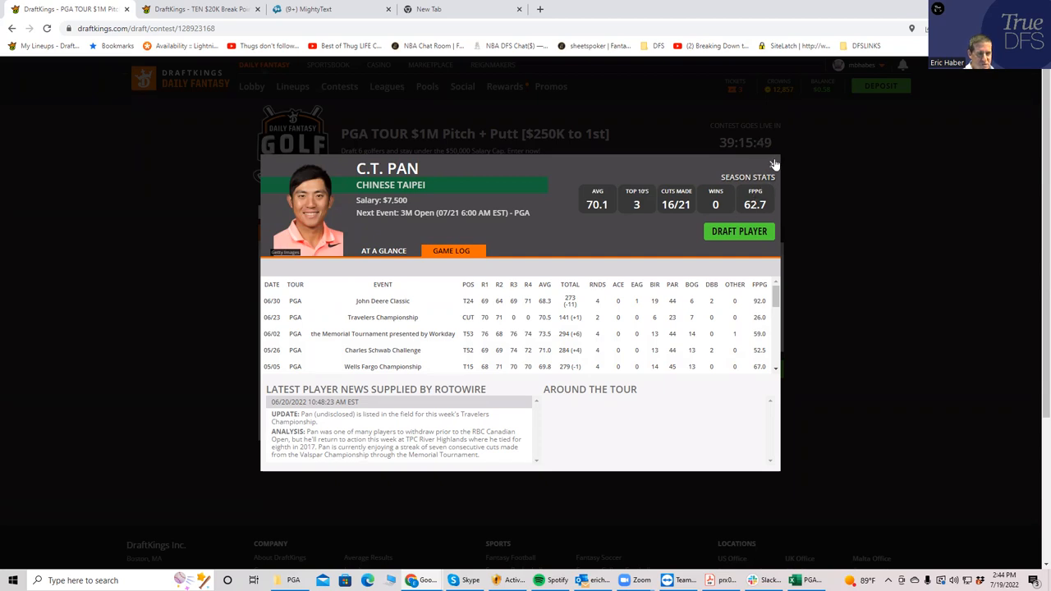
{"action": "left_click", "coordinate": [772, 164]}
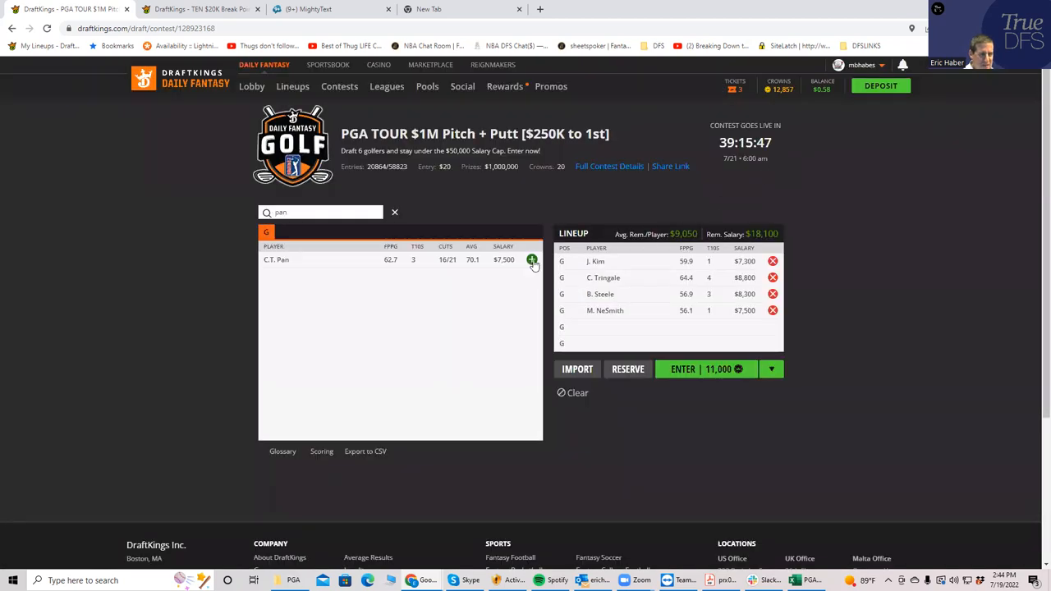
{"action": "left_click", "coordinate": [532, 259]}
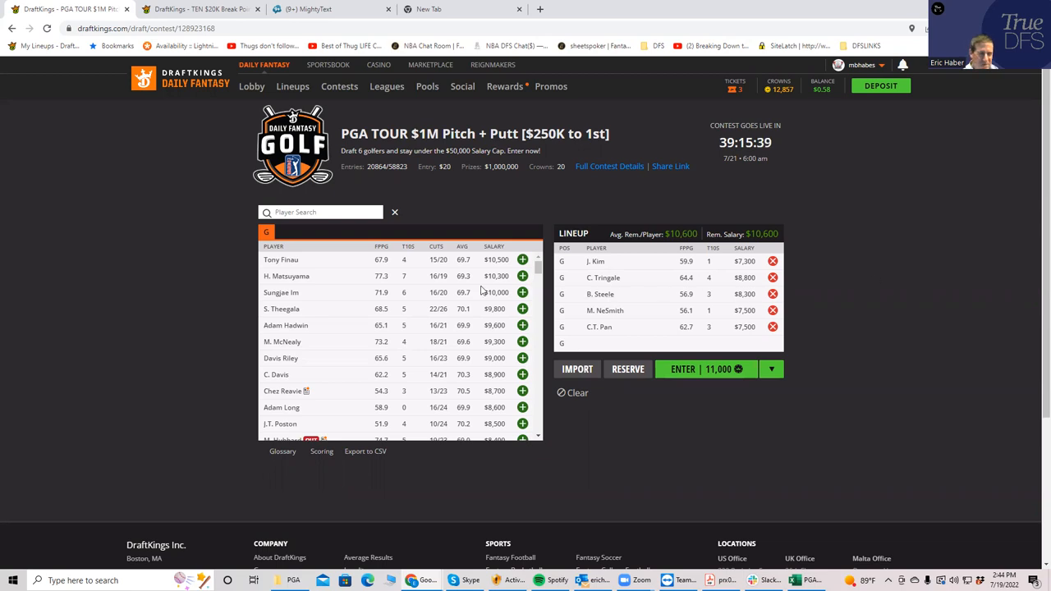
{"action": "mouse_move", "coordinate": [311, 205]}
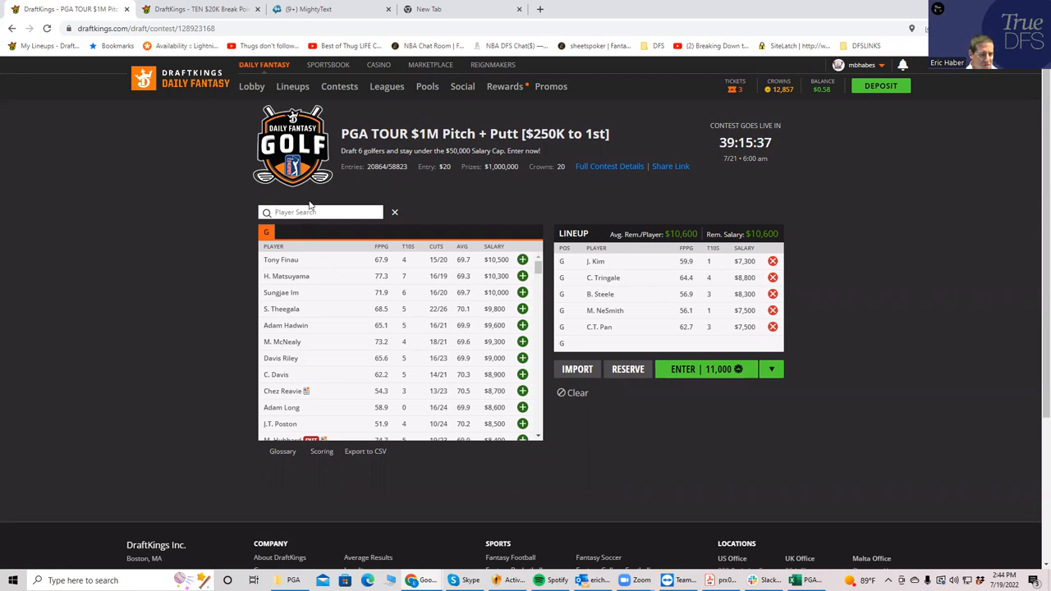
Search 'day', draft Jason Day as the sixth golfer, then remove him again.
{"action": "type", "text": "day"}
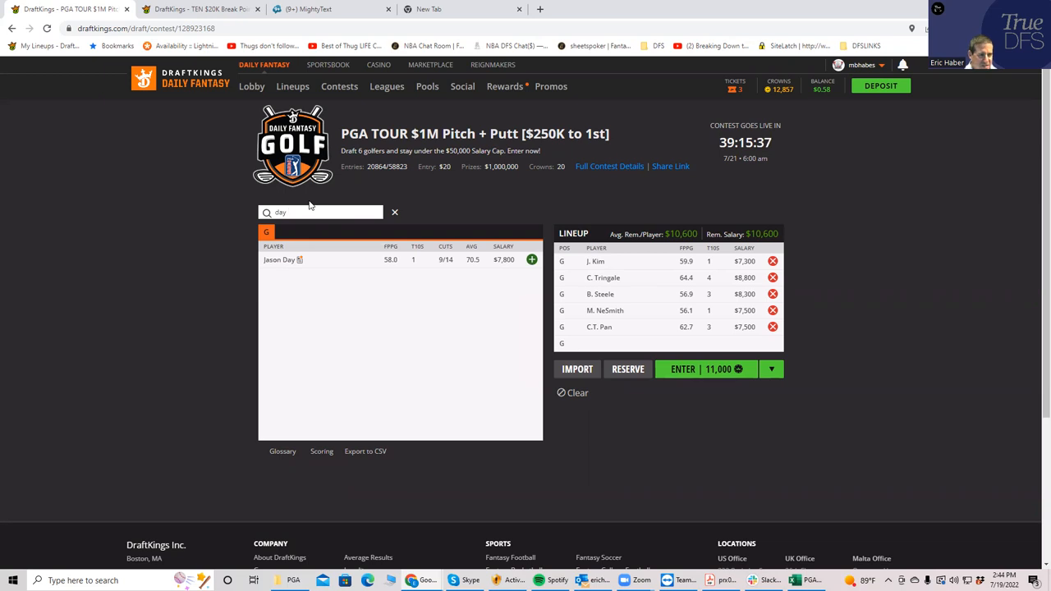
{"action": "left_click", "coordinate": [532, 259]}
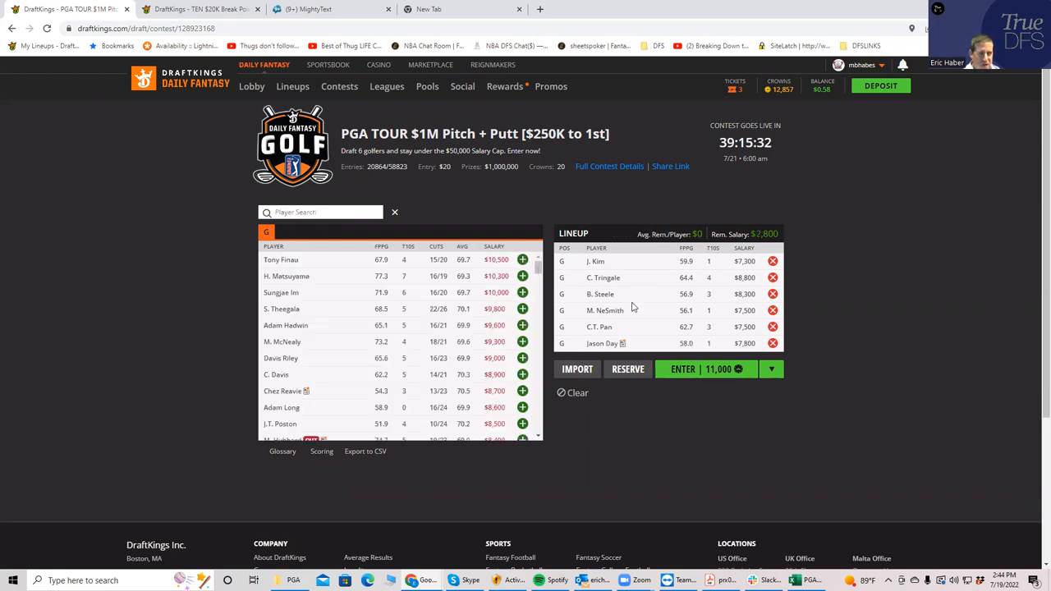
{"action": "mouse_move", "coordinate": [663, 294]}
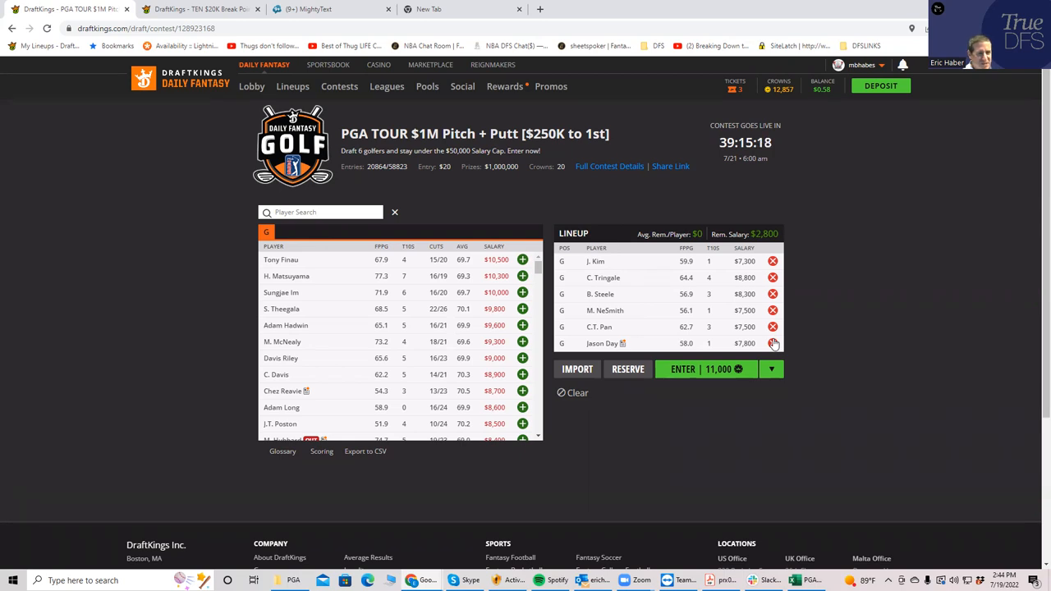
{"action": "left_click", "coordinate": [772, 343]}
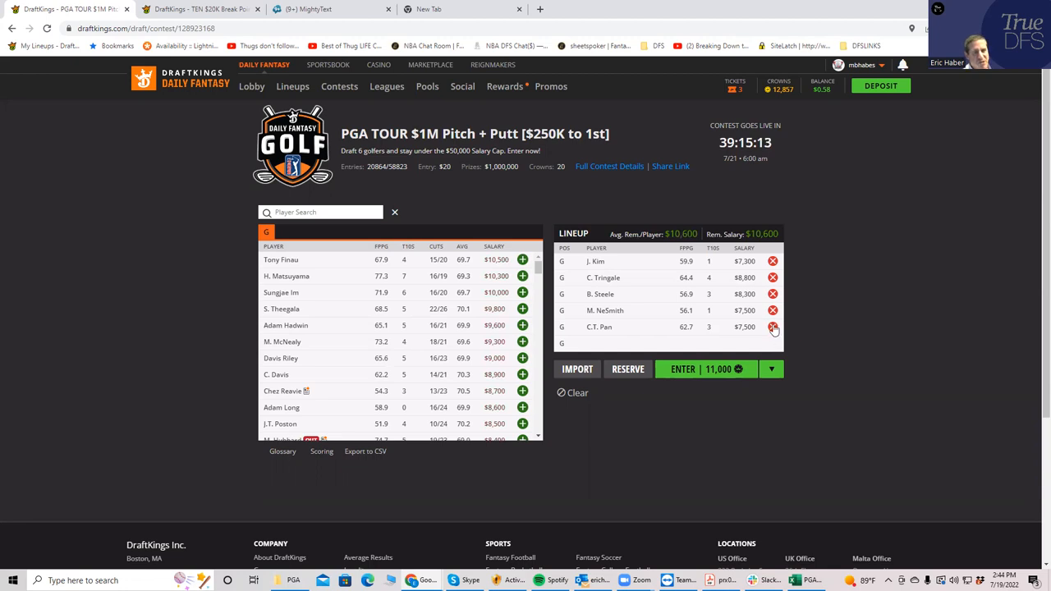
Remove C.T. Pan from the lineup.
{"action": "left_click", "coordinate": [771, 326]}
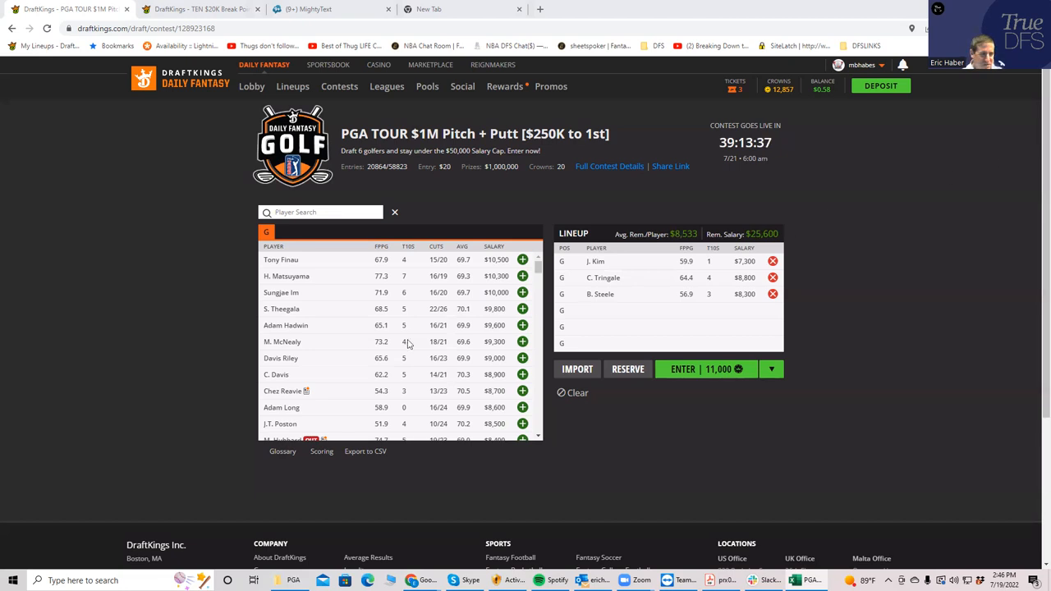
Review Cameron Davis's game log on his player card, then close it.
{"action": "left_click", "coordinate": [276, 374]}
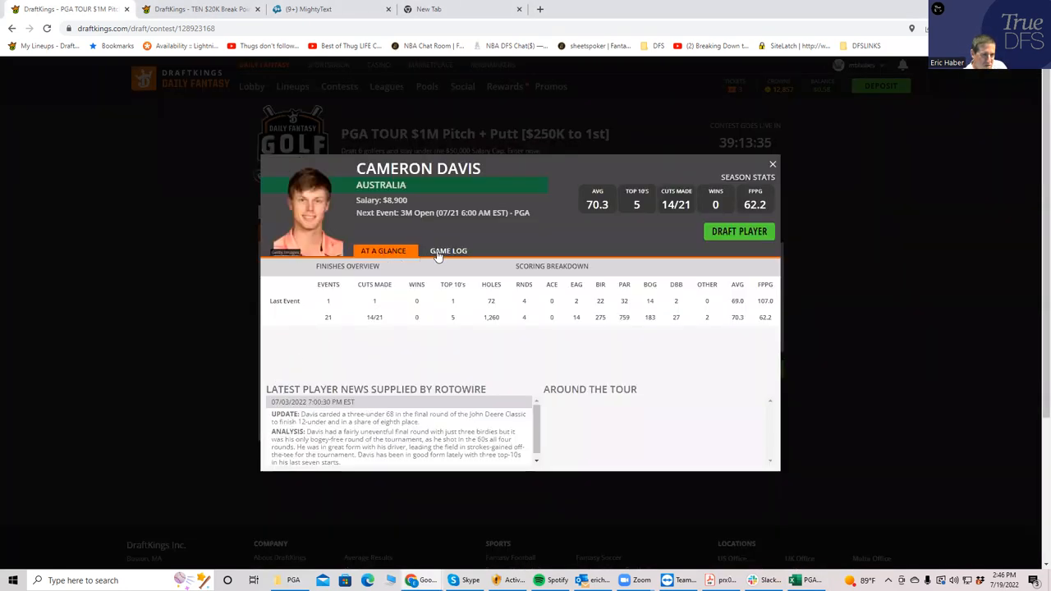
{"action": "left_click", "coordinate": [450, 250]}
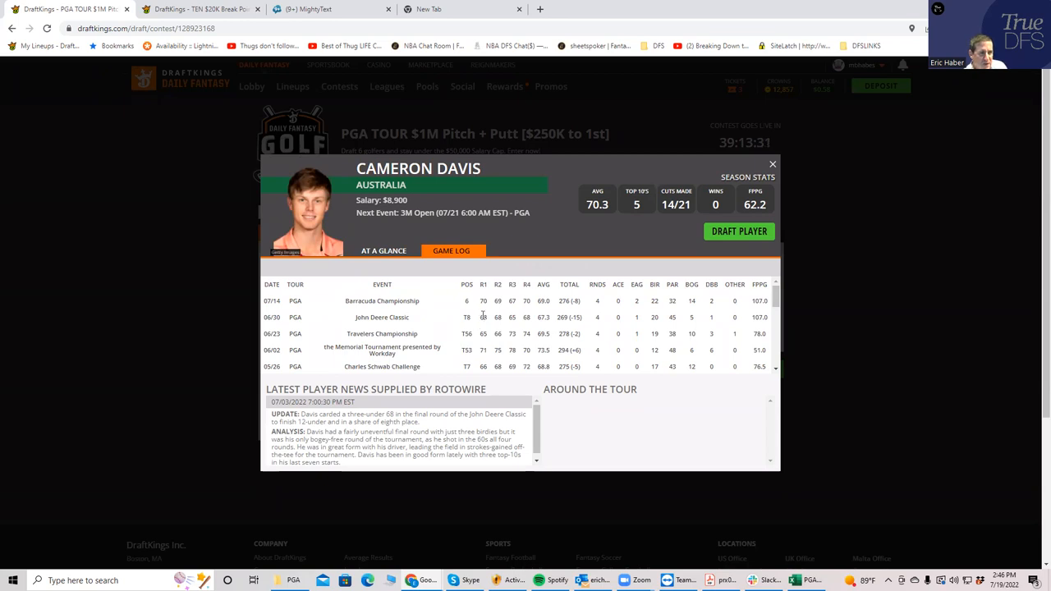
{"action": "mouse_move", "coordinate": [673, 293]}
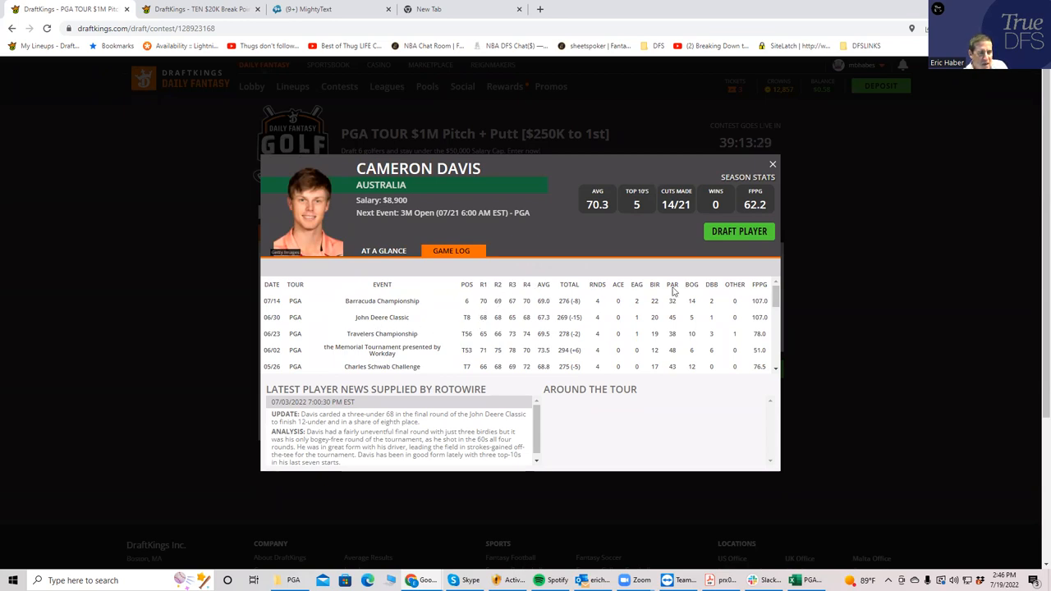
{"action": "left_click", "coordinate": [771, 164]}
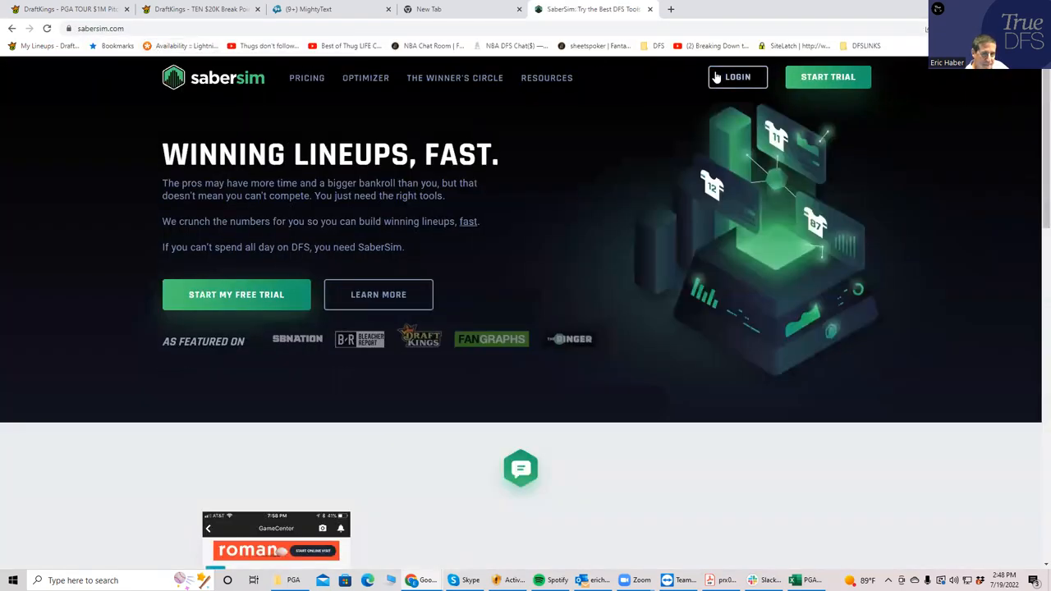
Sign in to SaberSim, select the 7/21 6:00AM PGA TOUR slate and bring up new build settings.
{"action": "left_click", "coordinate": [736, 77]}
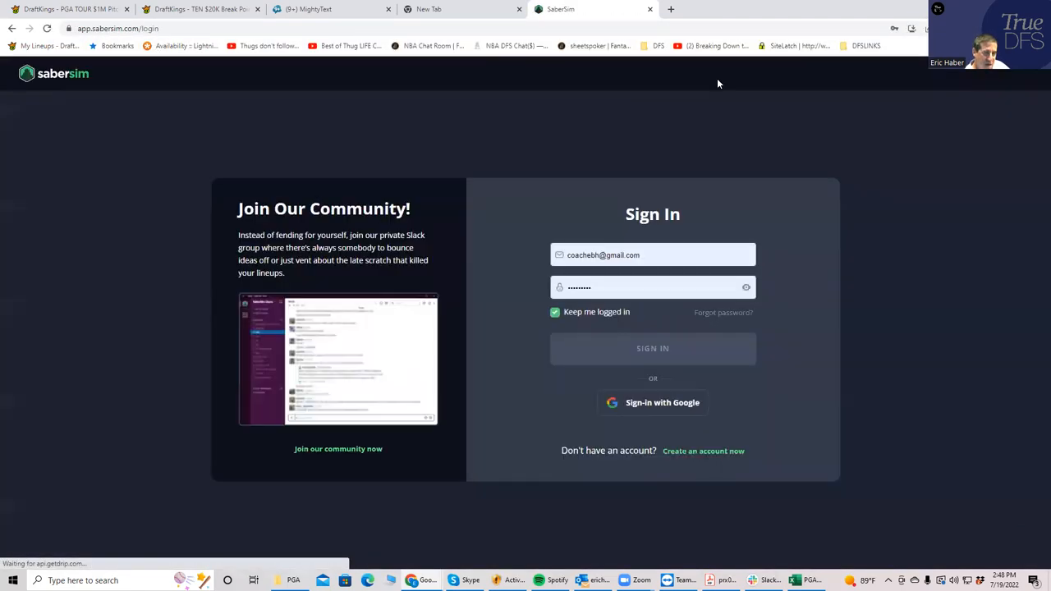
{"action": "left_click", "coordinate": [652, 348]}
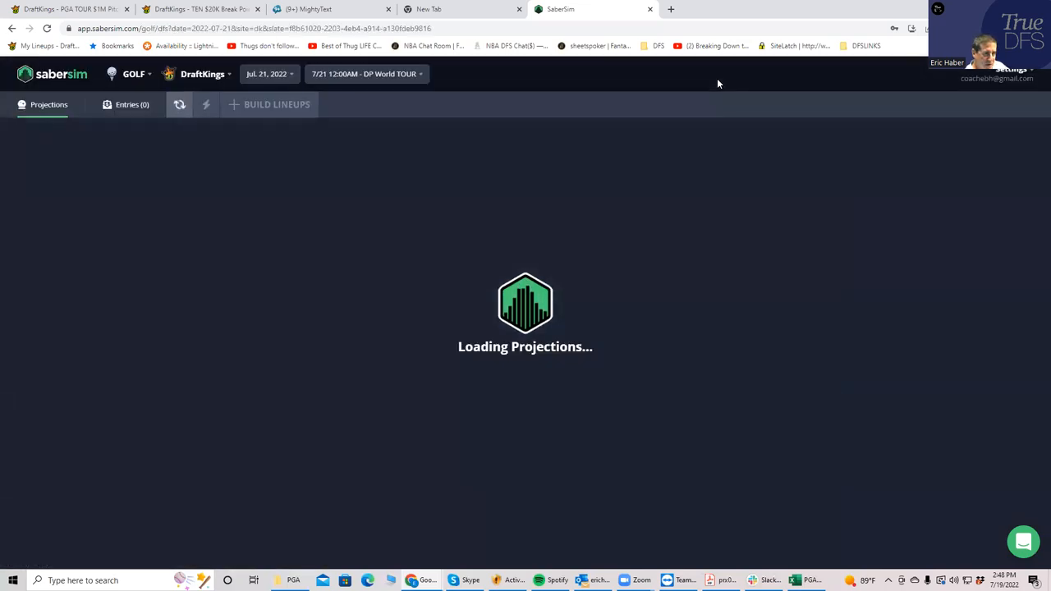
{"action": "left_click", "coordinate": [366, 74]}
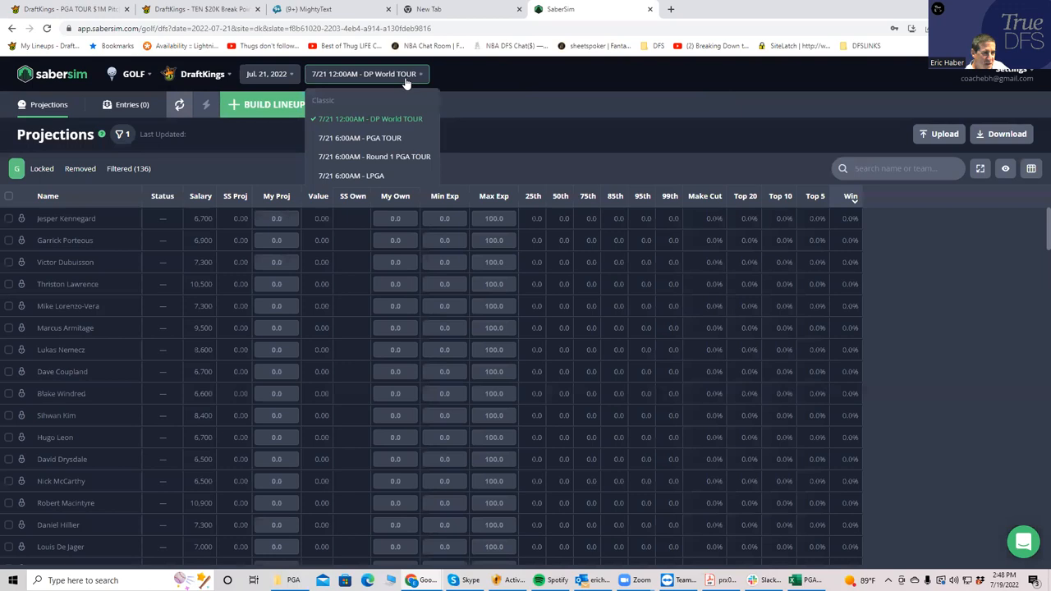
{"action": "left_click", "coordinate": [358, 138]}
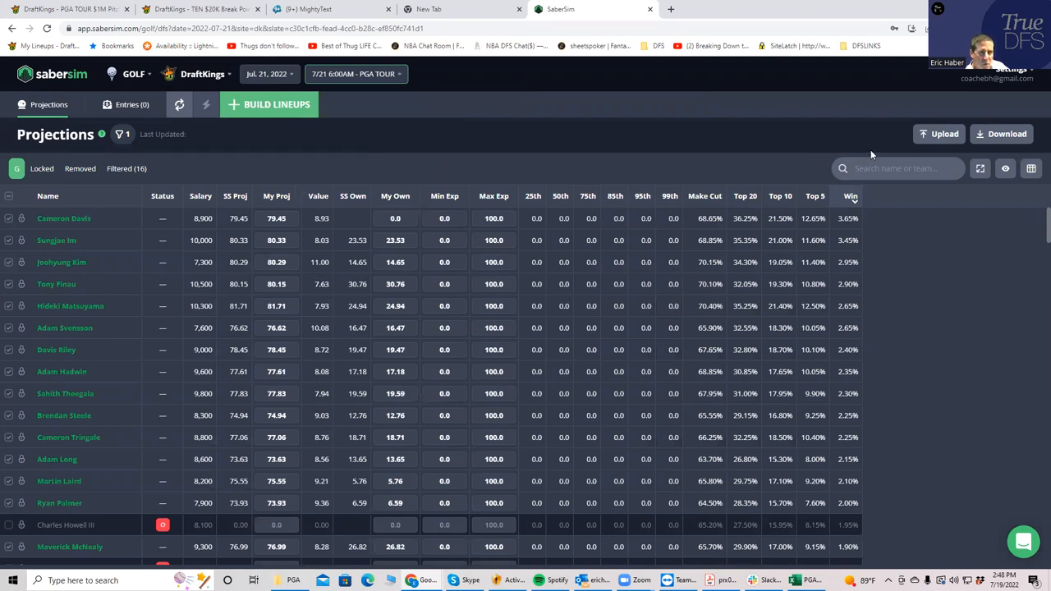
{"action": "mouse_move", "coordinate": [942, 134]}
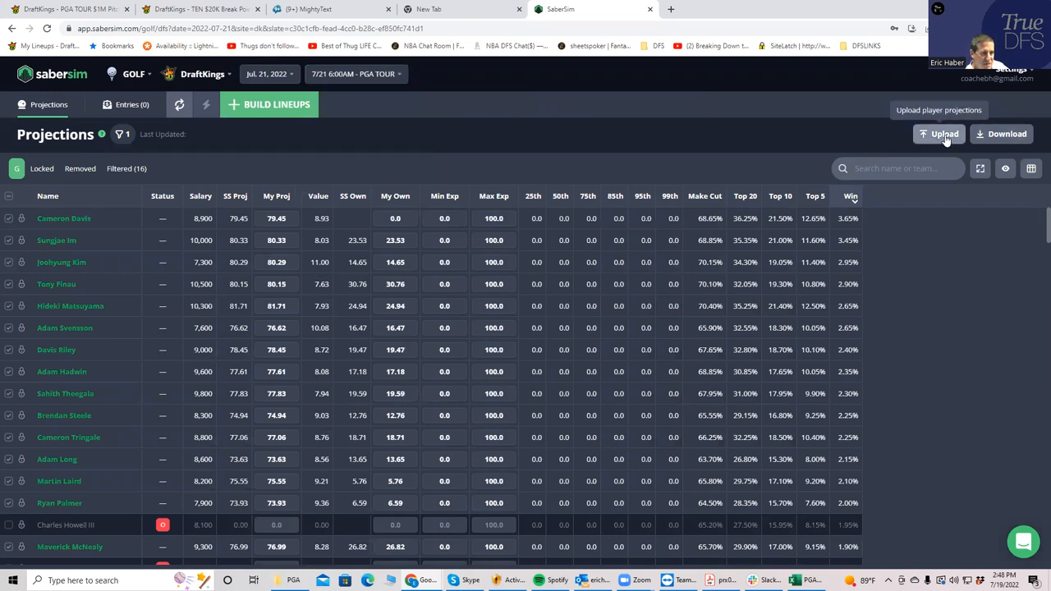
{"action": "mouse_move", "coordinate": [260, 216]}
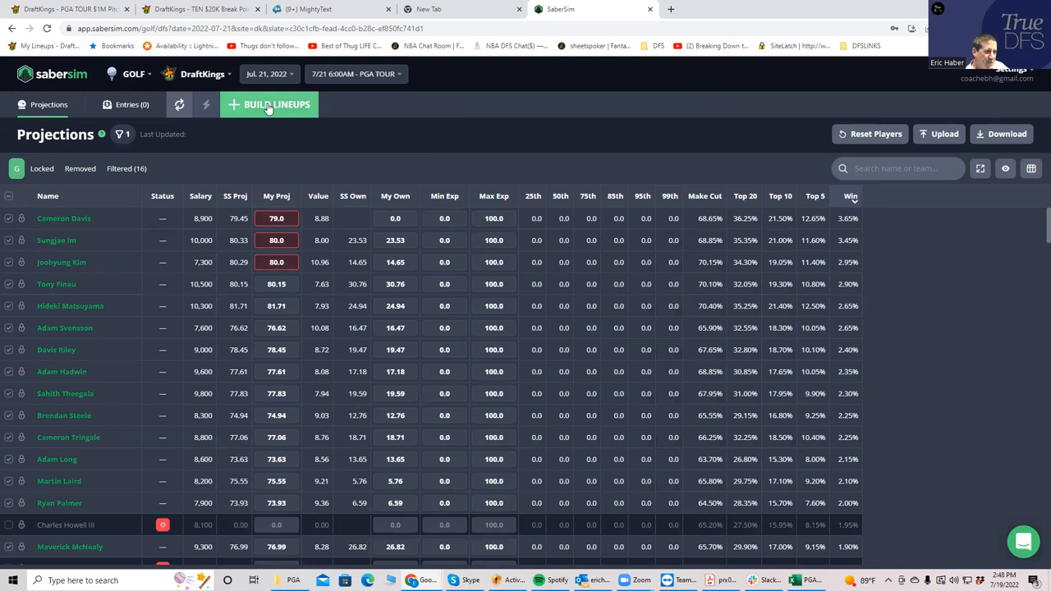
{"action": "left_click", "coordinate": [270, 106]}
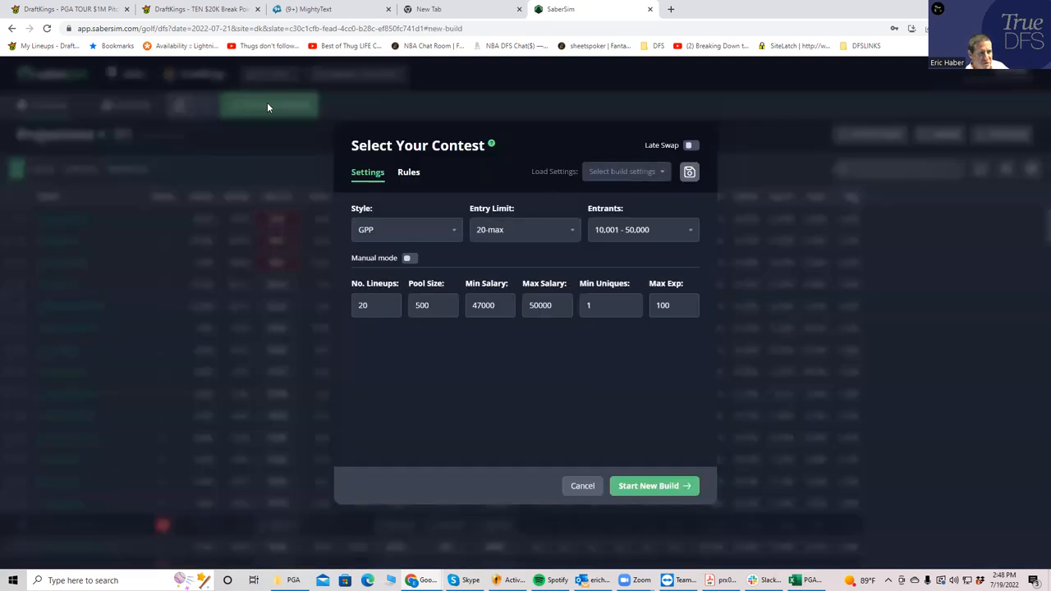
Launch a 20-lineup GPP build for a 20-max contest with Max Salary 50000.
{"action": "left_click", "coordinate": [433, 303]}
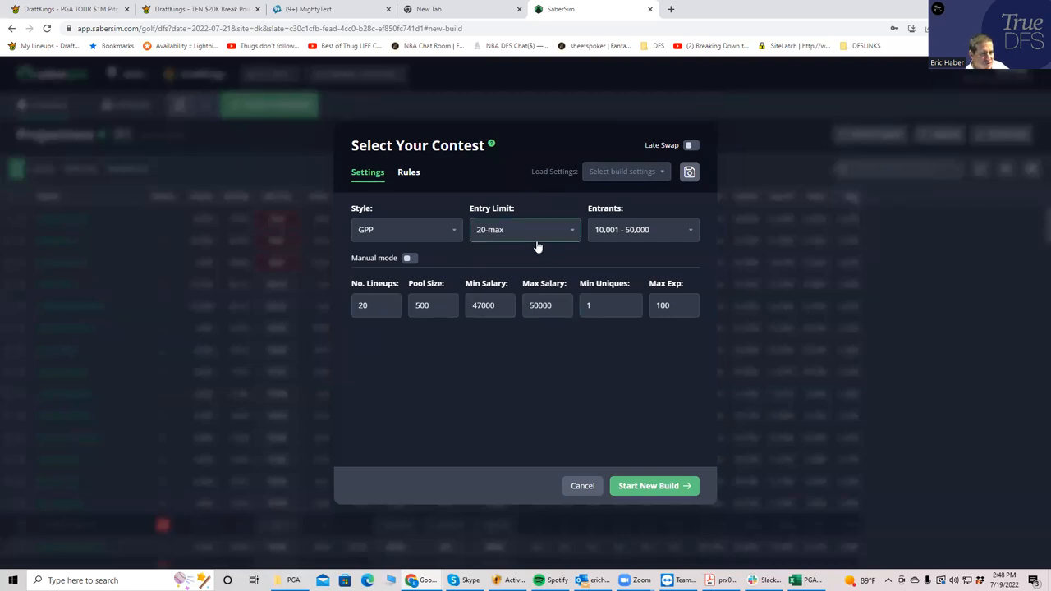
{"action": "left_click", "coordinate": [489, 304]}
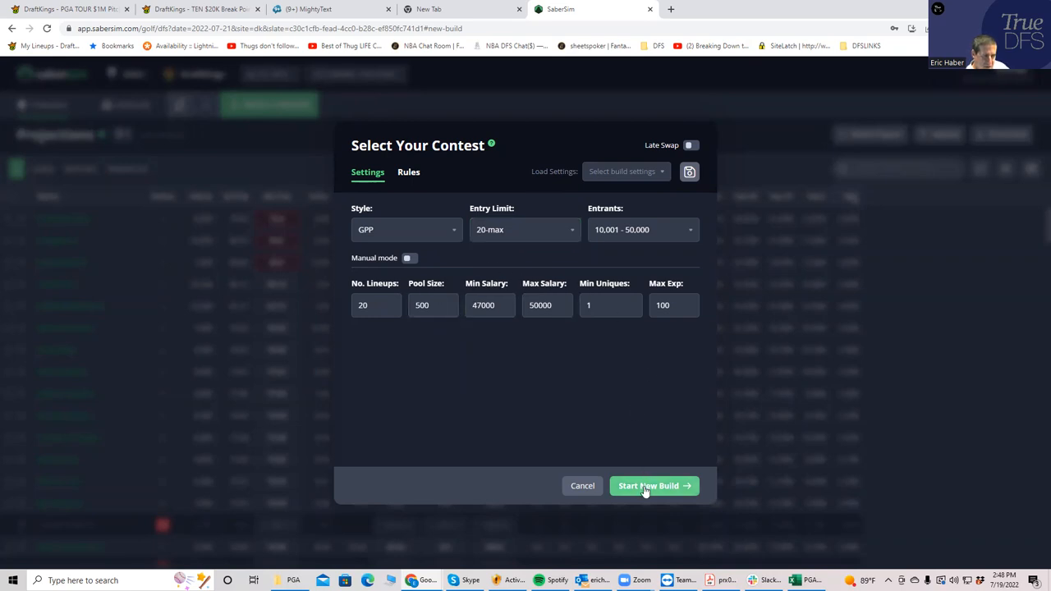
{"action": "left_click", "coordinate": [654, 486]}
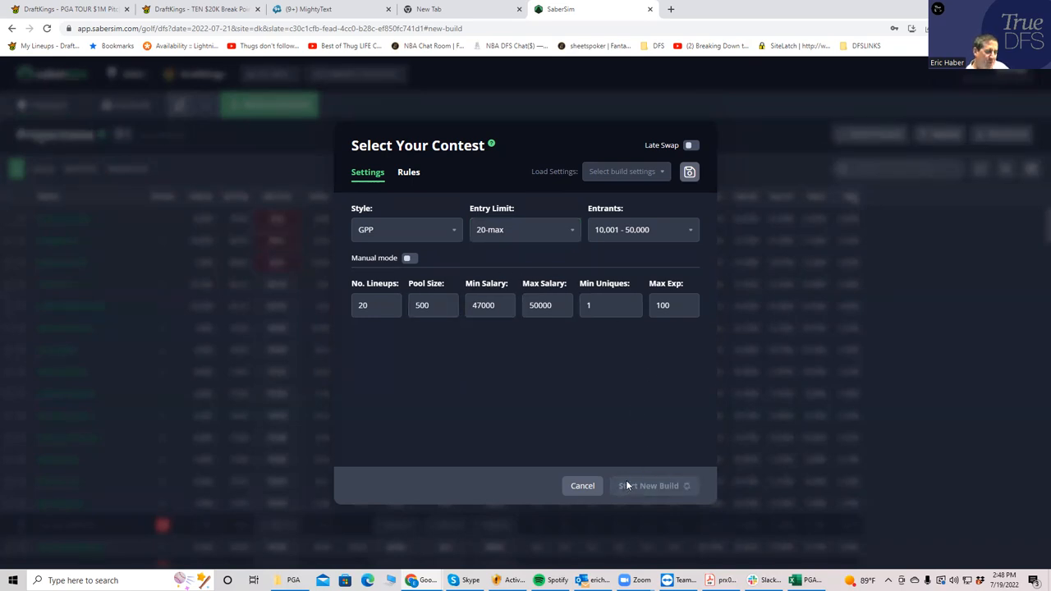
{"action": "left_click", "coordinate": [648, 486]}
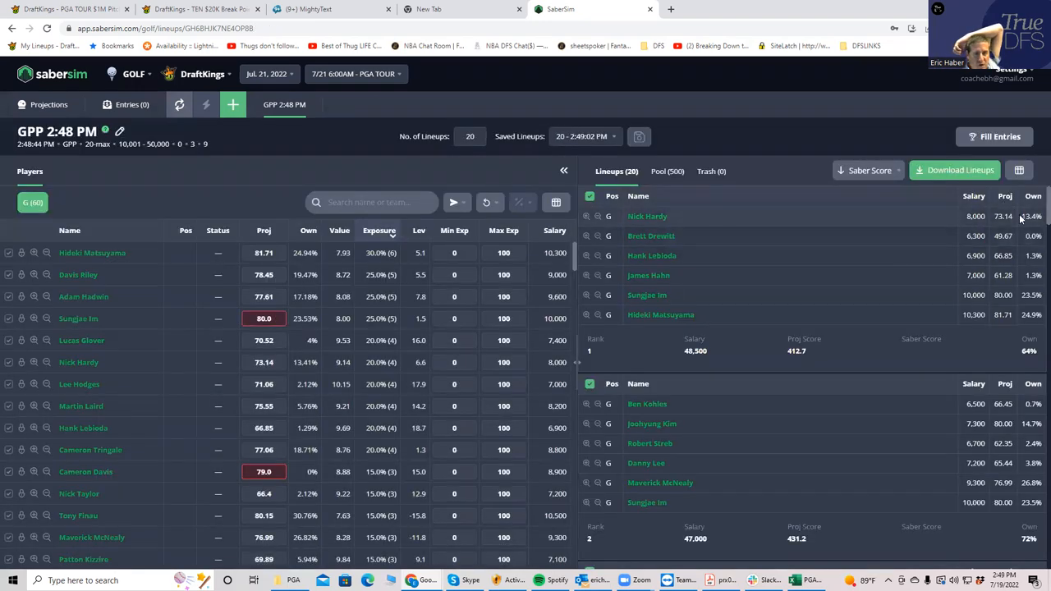
{"action": "mouse_move", "coordinate": [801, 363]}
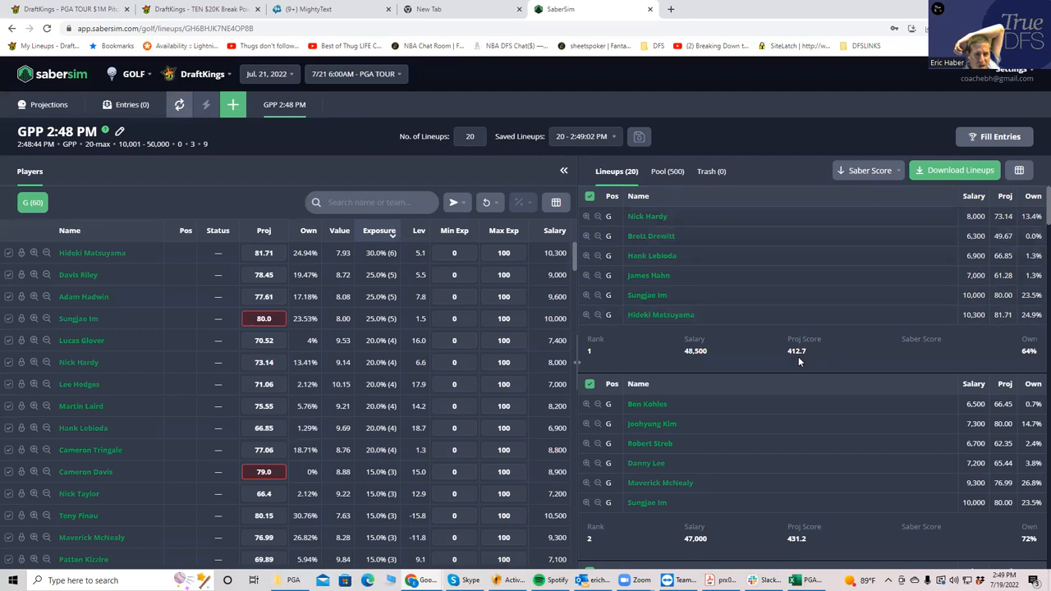
{"action": "mouse_move", "coordinate": [699, 187]}
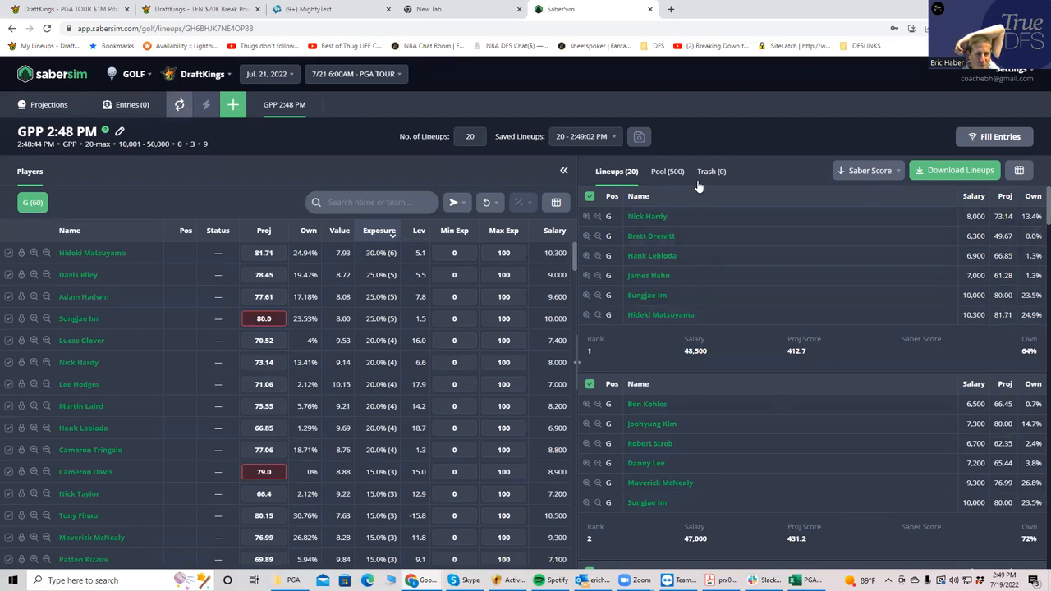
{"action": "left_click", "coordinate": [867, 171]}
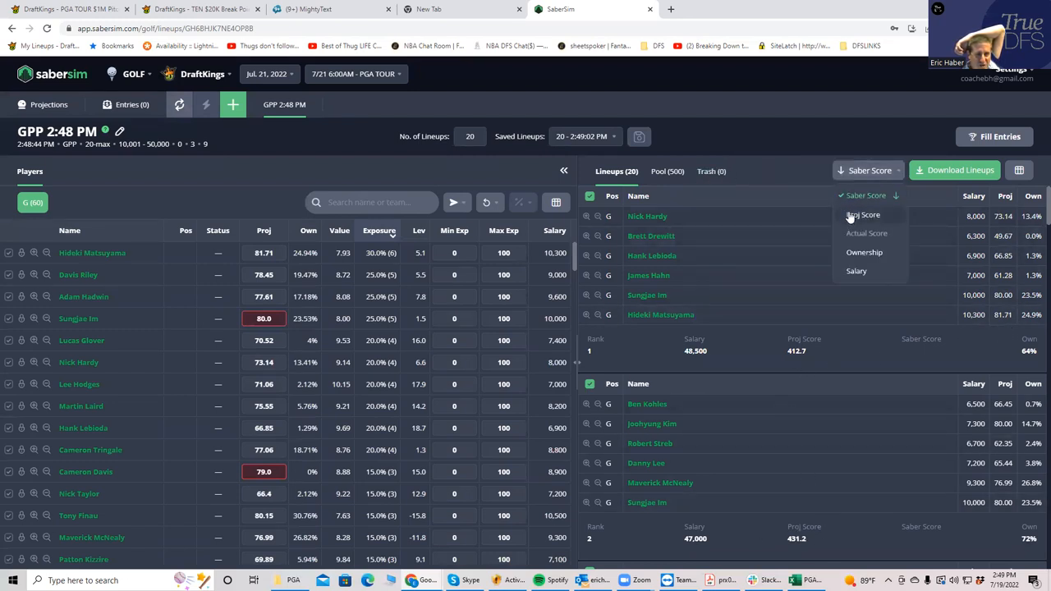
{"action": "left_click", "coordinate": [864, 213]}
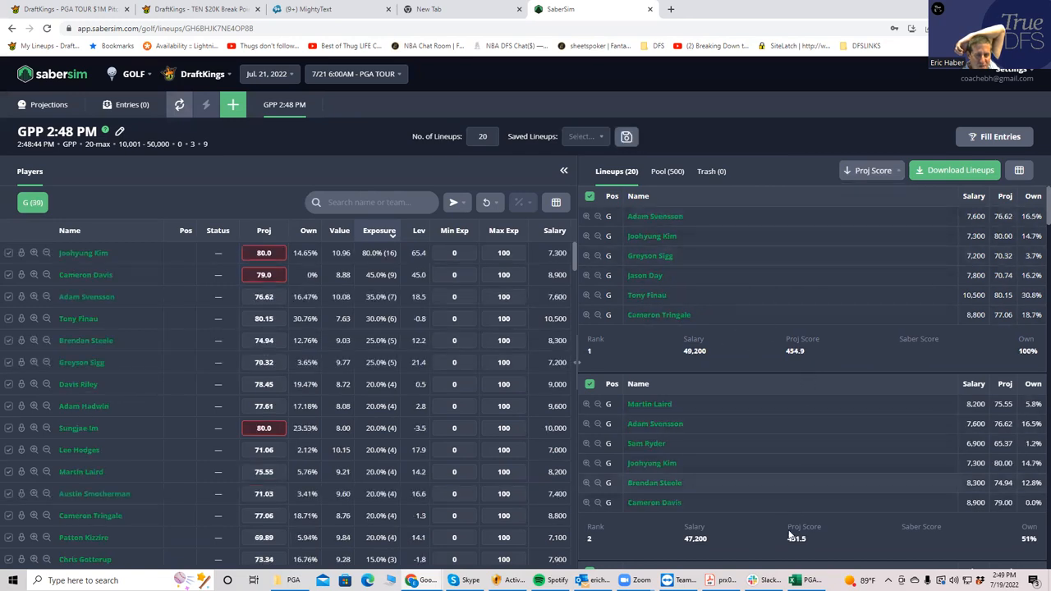
{"action": "scroll", "scroll_direction": "down", "scroll_amount": 3}
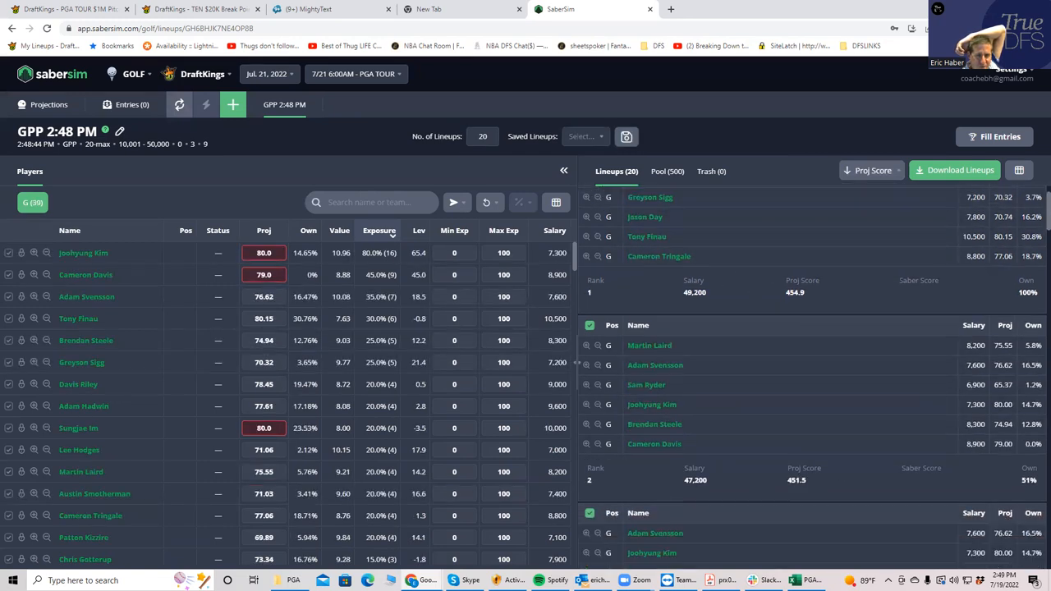
{"action": "scroll", "scroll_direction": "down", "scroll_amount": 3}
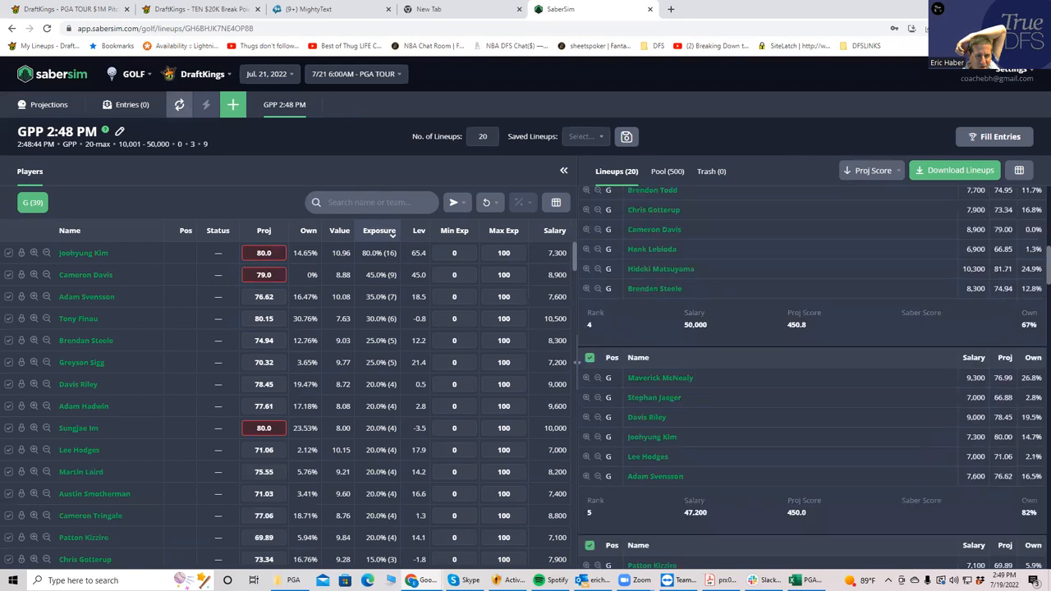
{"action": "scroll", "scroll_direction": "down", "scroll_amount": 3}
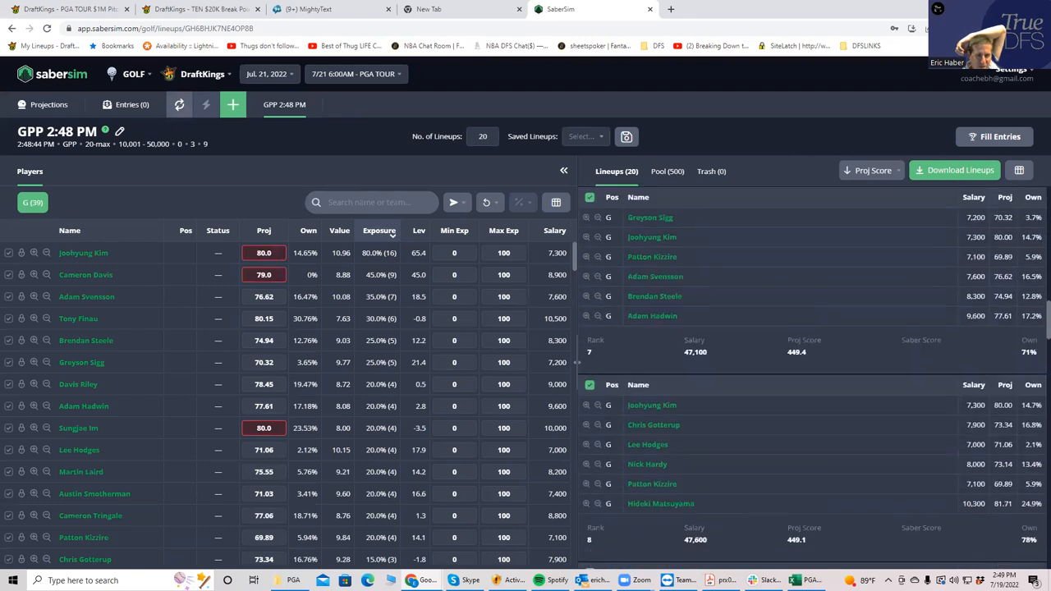
{"action": "scroll", "scroll_direction": "down", "scroll_amount": 3}
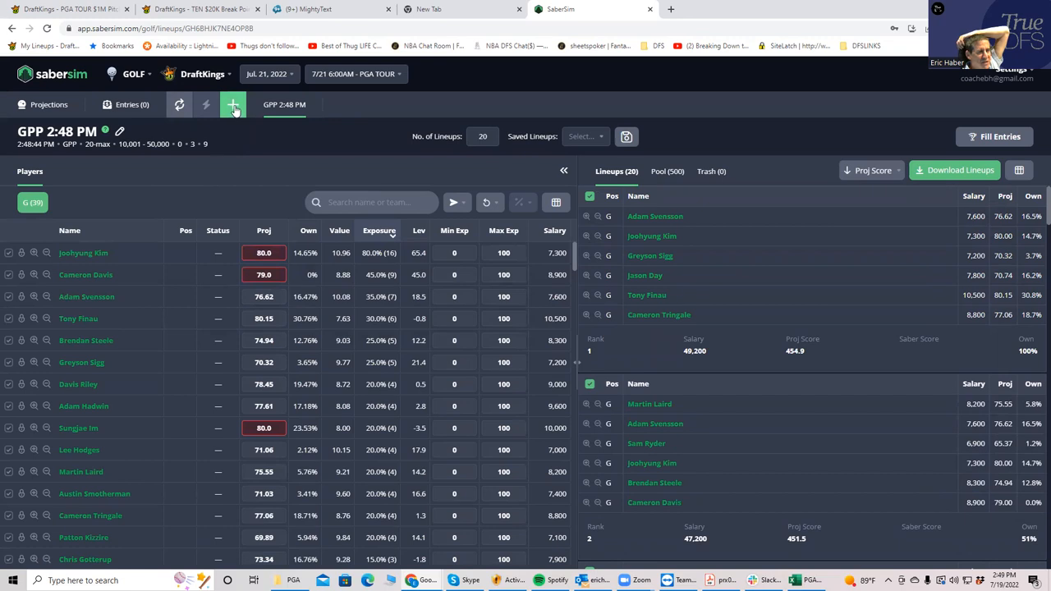
Launch a second 20-lineup GPP build with Max Salary set to 49000.
{"action": "left_click", "coordinate": [233, 105]}
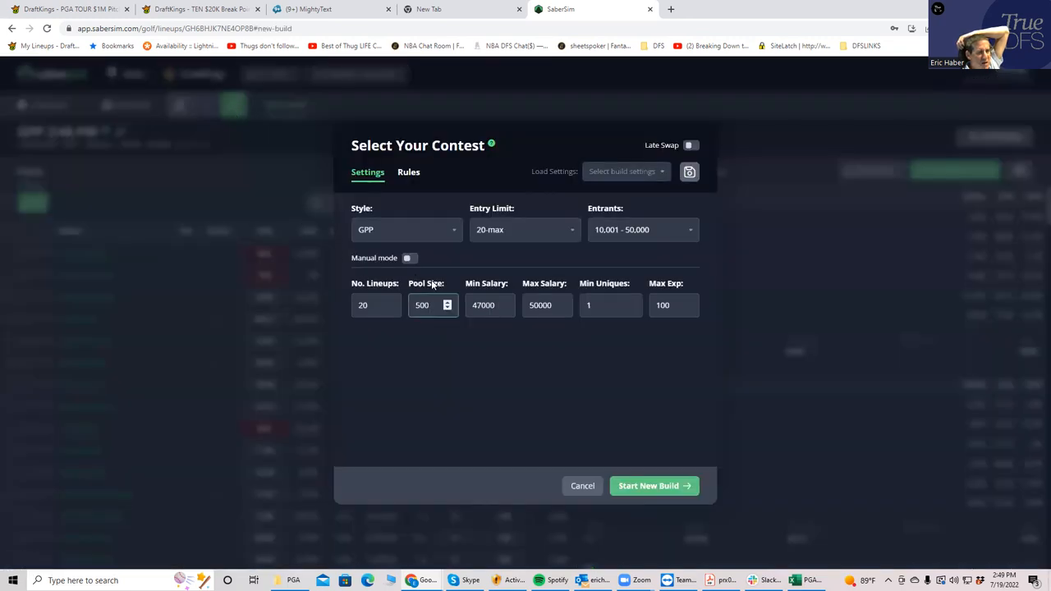
{"action": "left_click", "coordinate": [546, 303]}
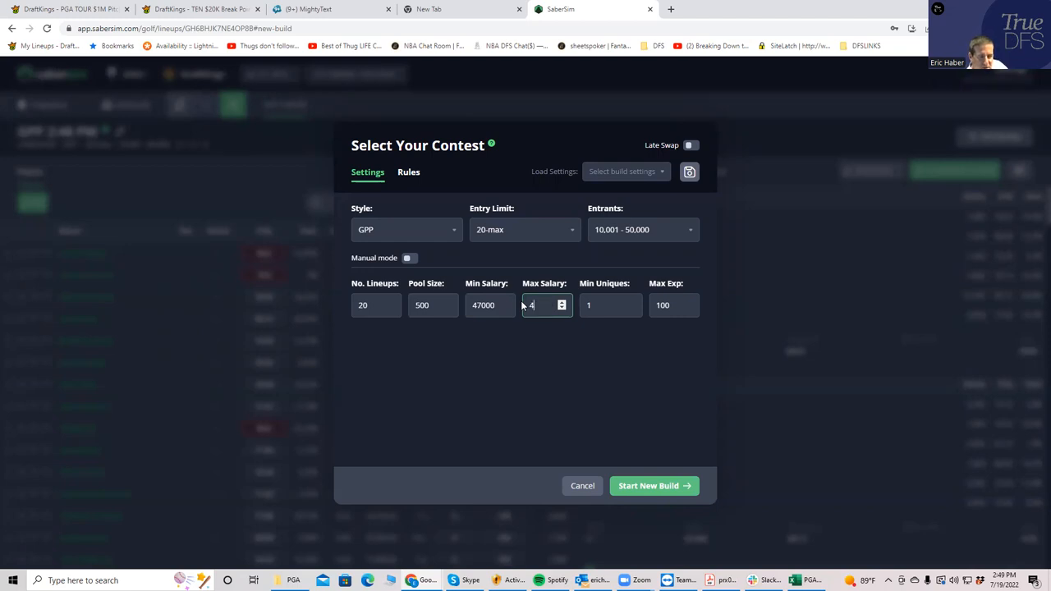
{"action": "type", "text": "49000"}
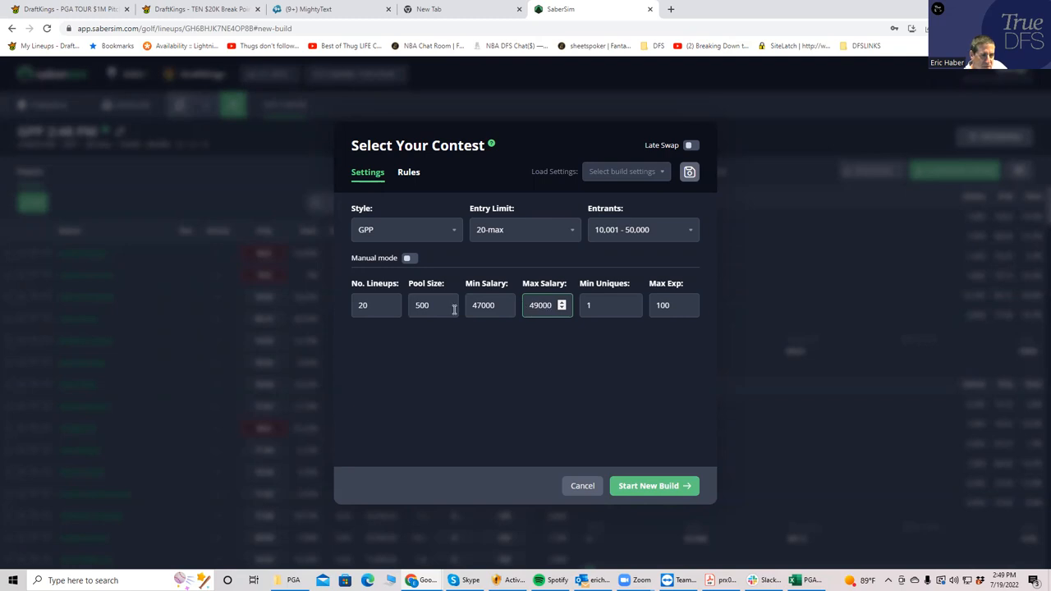
{"action": "left_click", "coordinate": [504, 309]}
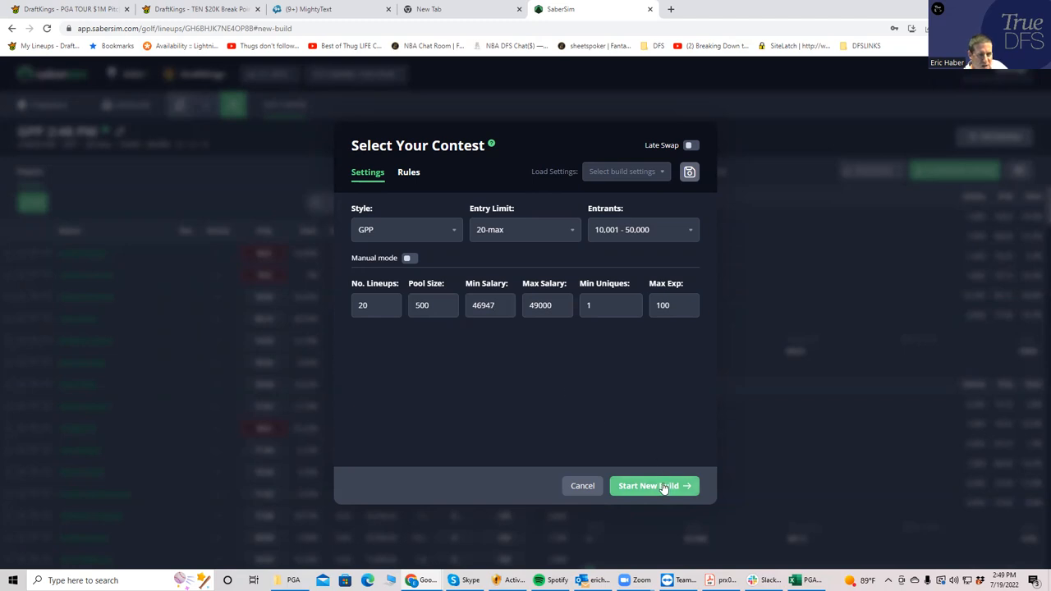
{"action": "left_click", "coordinate": [647, 486]}
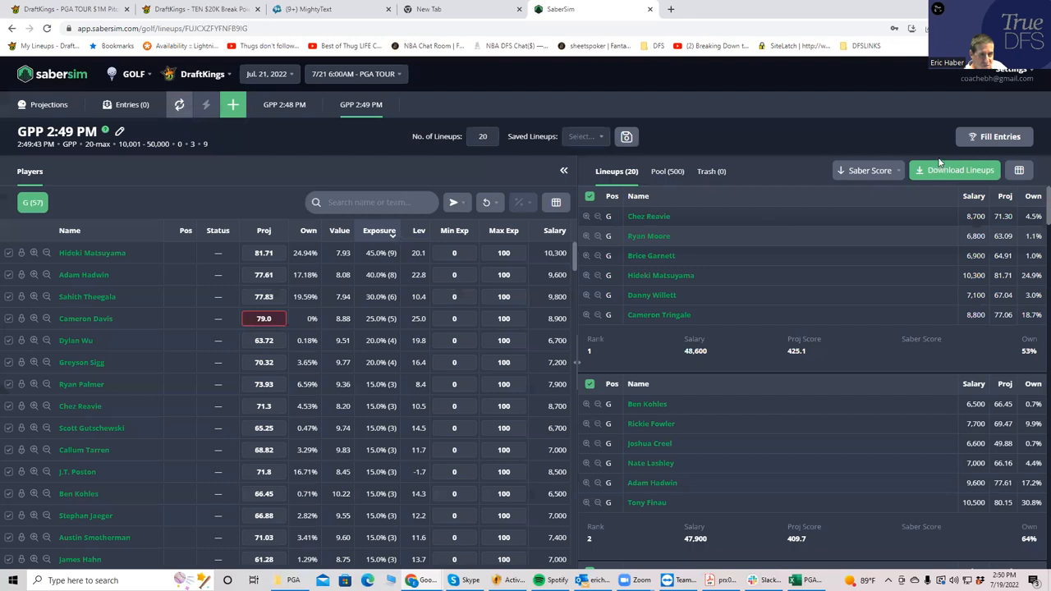
Rank the 49,000-cap lineups by Proj Score and review the list, top lineup projecting 455.4.
{"action": "left_click", "coordinate": [870, 169]}
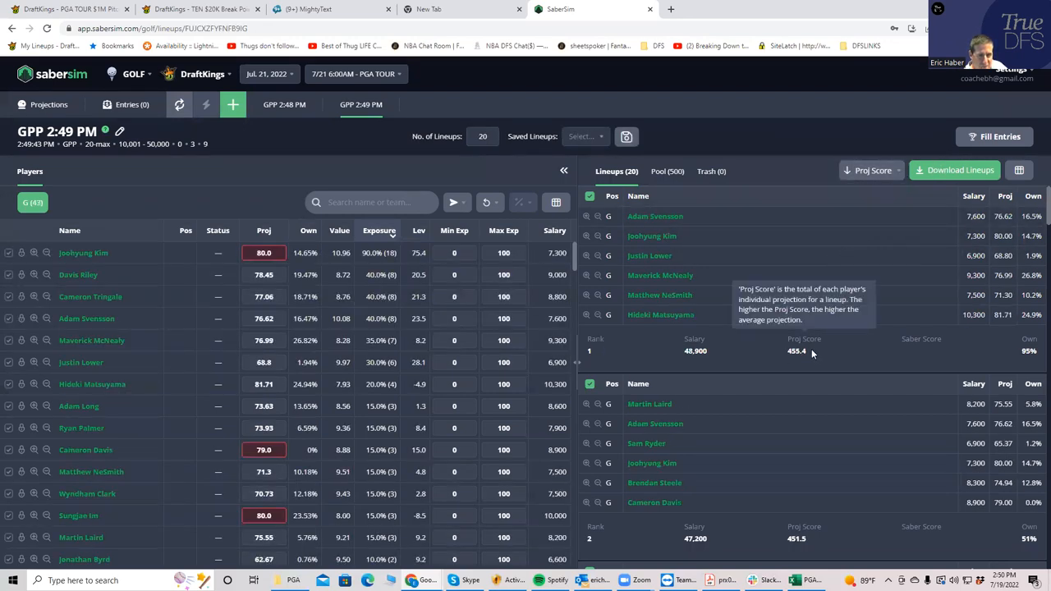
{"action": "mouse_move", "coordinate": [797, 534]}
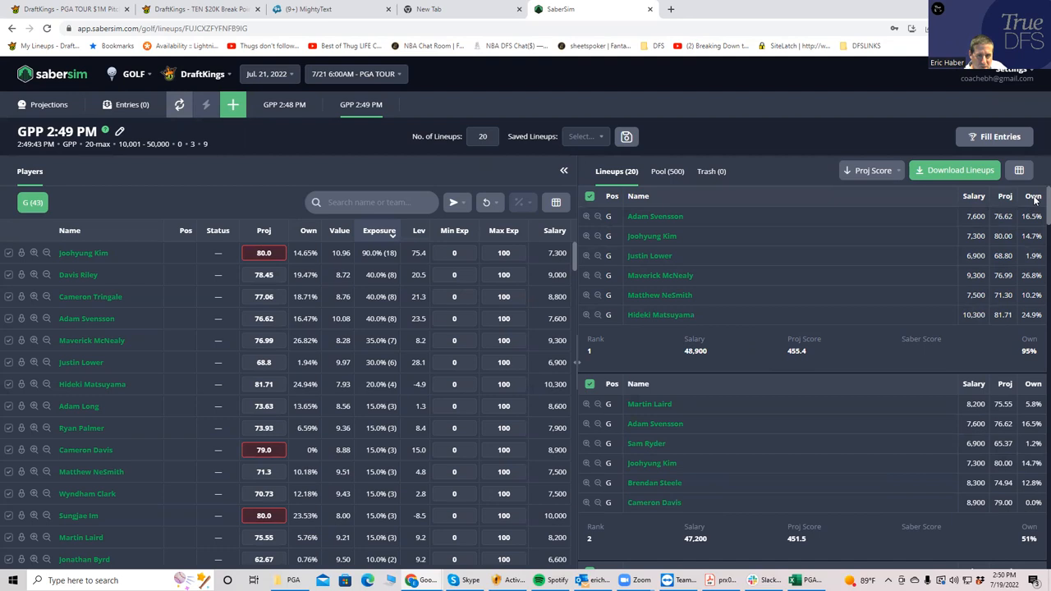
{"action": "scroll", "scroll_direction": "down", "scroll_amount": 3}
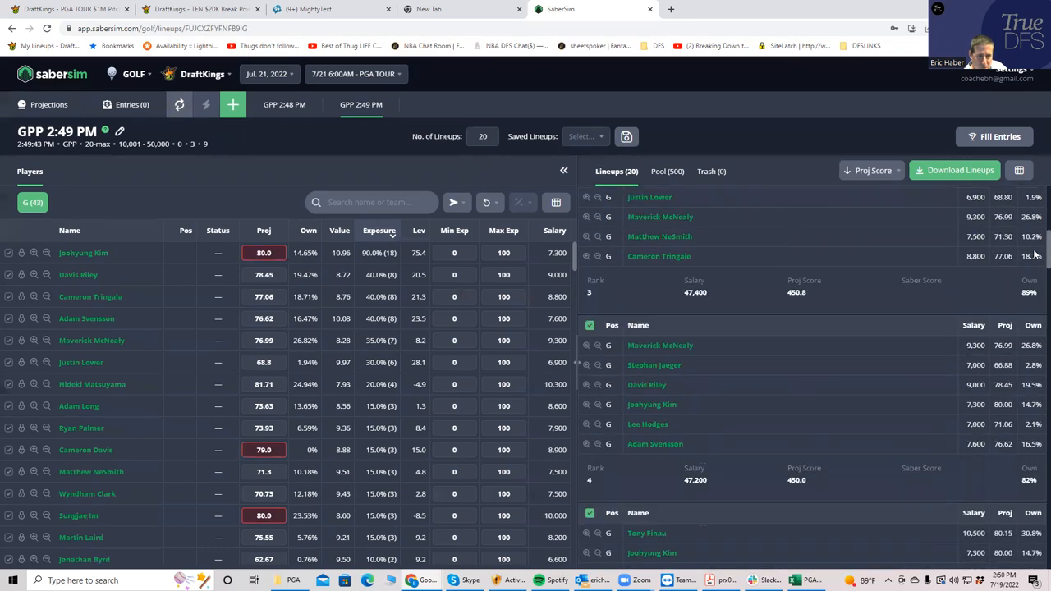
{"action": "scroll", "scroll_direction": "down", "scroll_amount": 3}
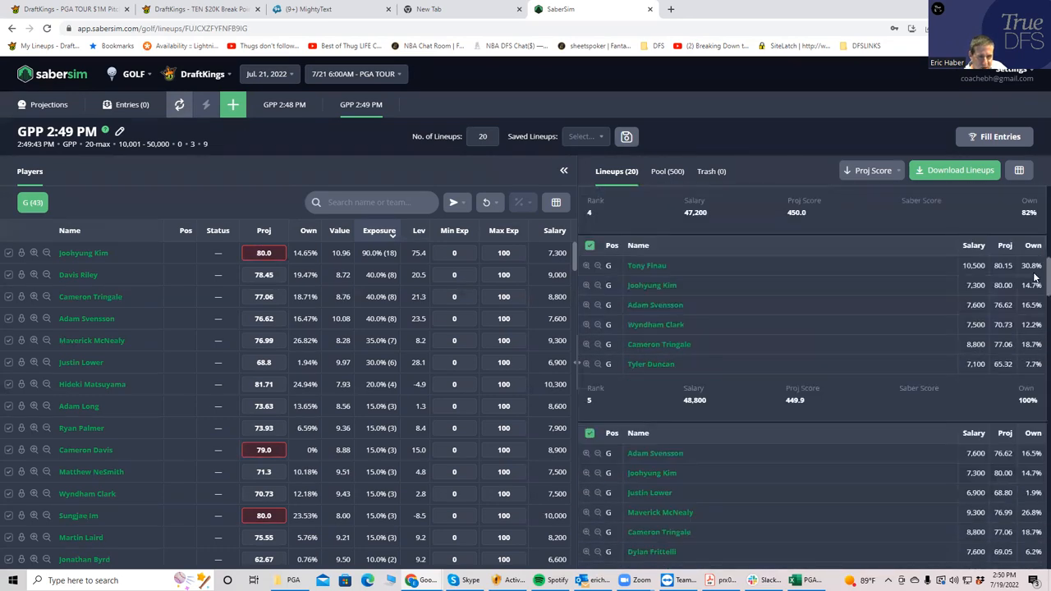
{"action": "scroll", "scroll_direction": "down", "scroll_amount": 3}
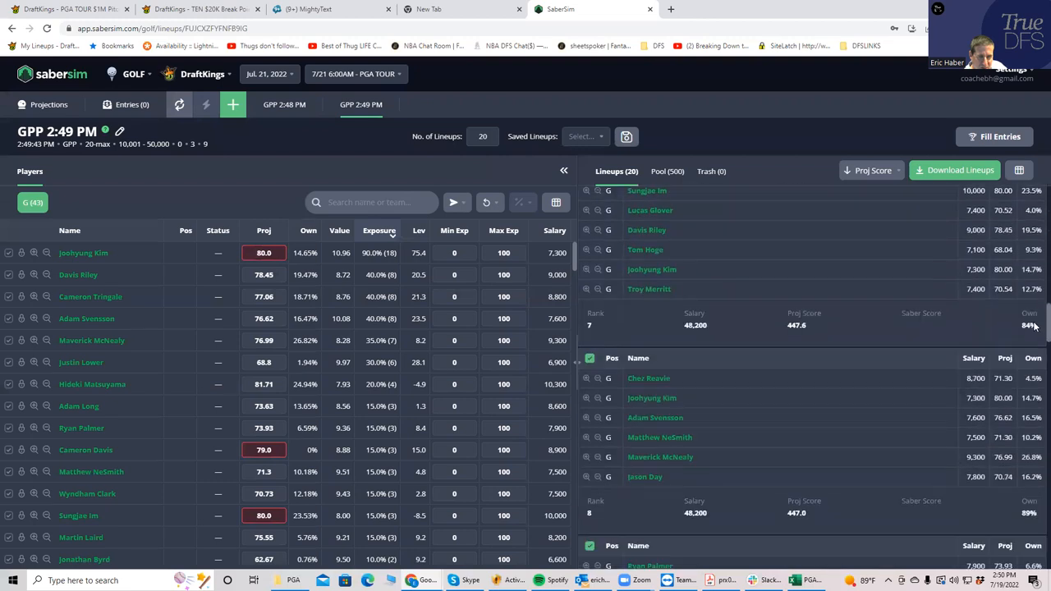
{"action": "scroll", "scroll_direction": "down", "scroll_amount": 3}
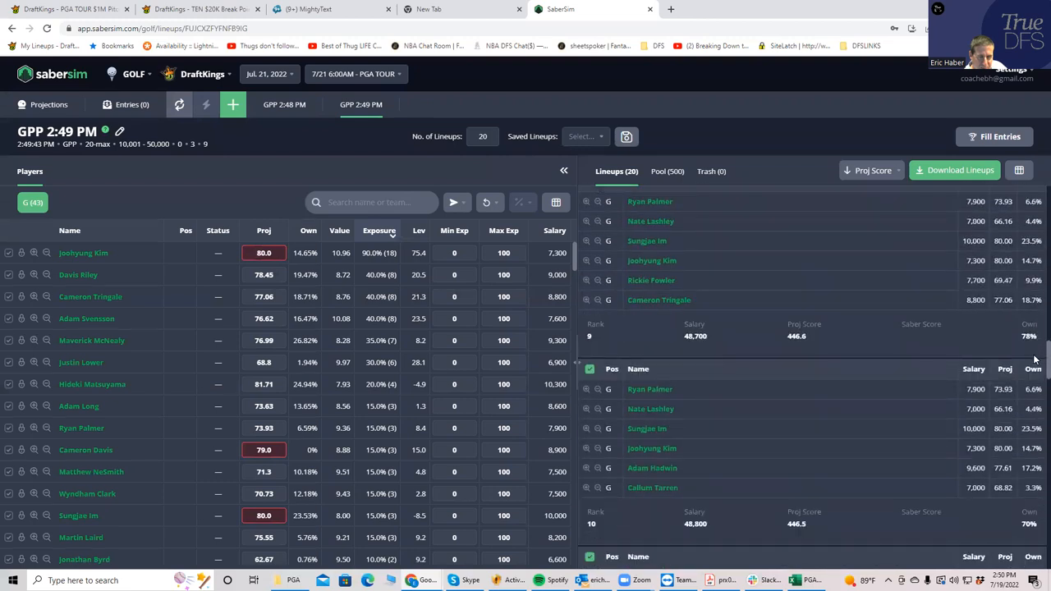
{"action": "scroll", "scroll_direction": "down", "scroll_amount": 3}
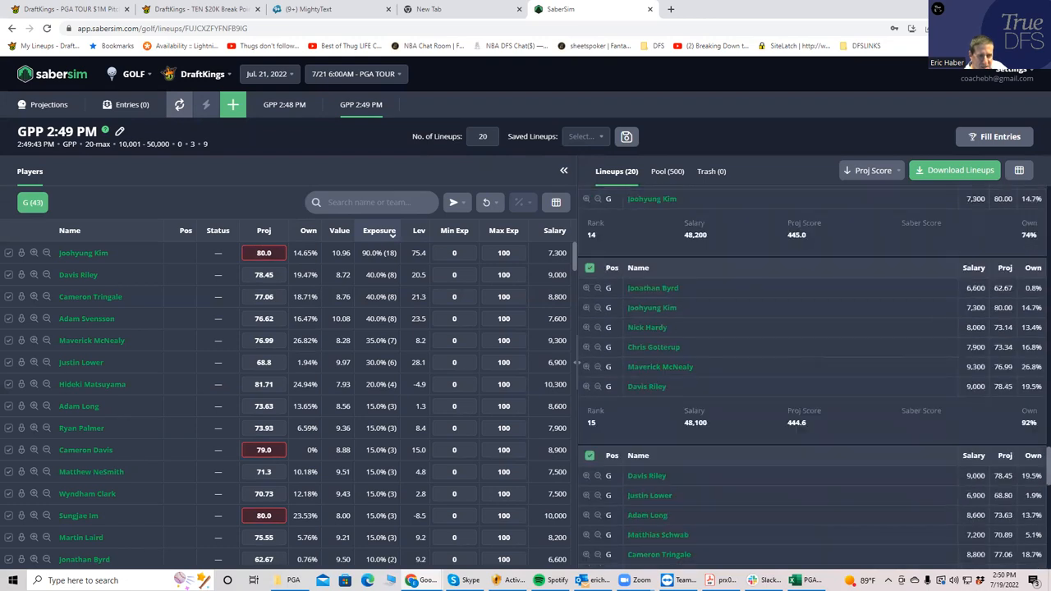
{"action": "scroll", "scroll_direction": "up", "scroll_amount": 3}
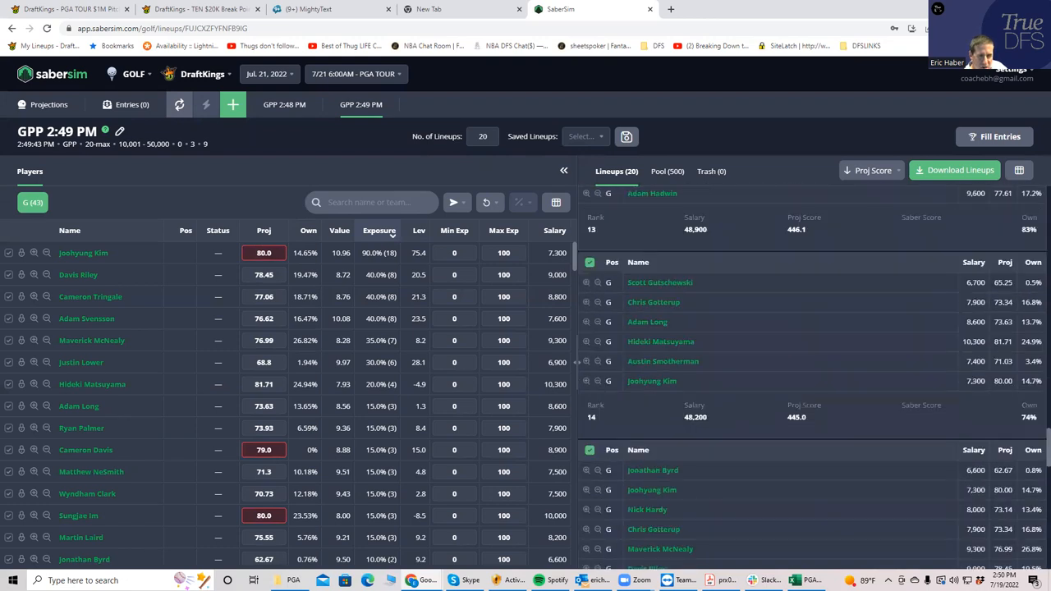
{"action": "scroll", "scroll_direction": "down", "scroll_amount": 3}
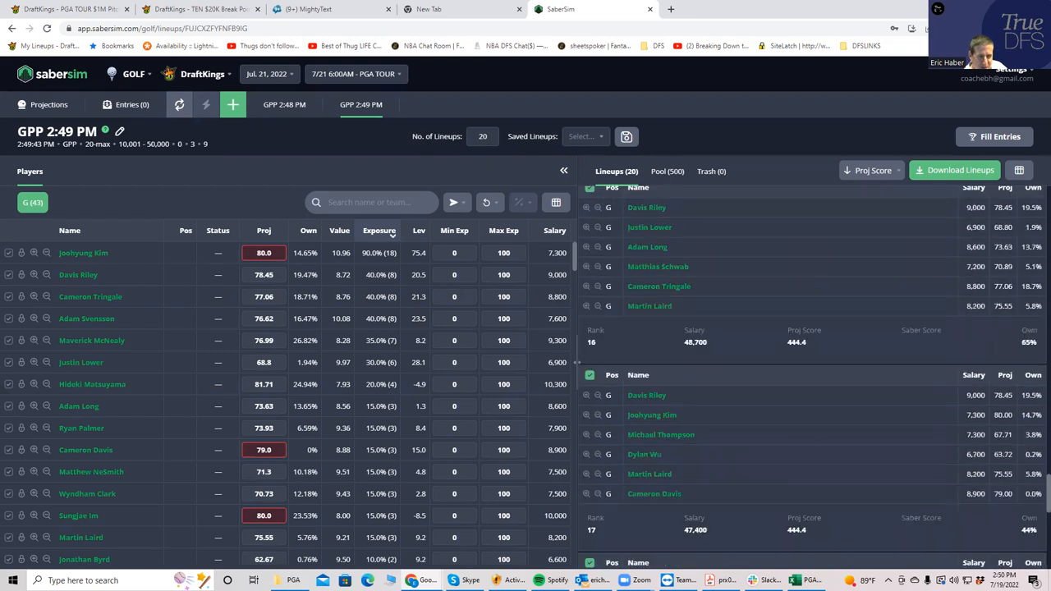
{"action": "scroll", "scroll_direction": "up", "scroll_amount": 3}
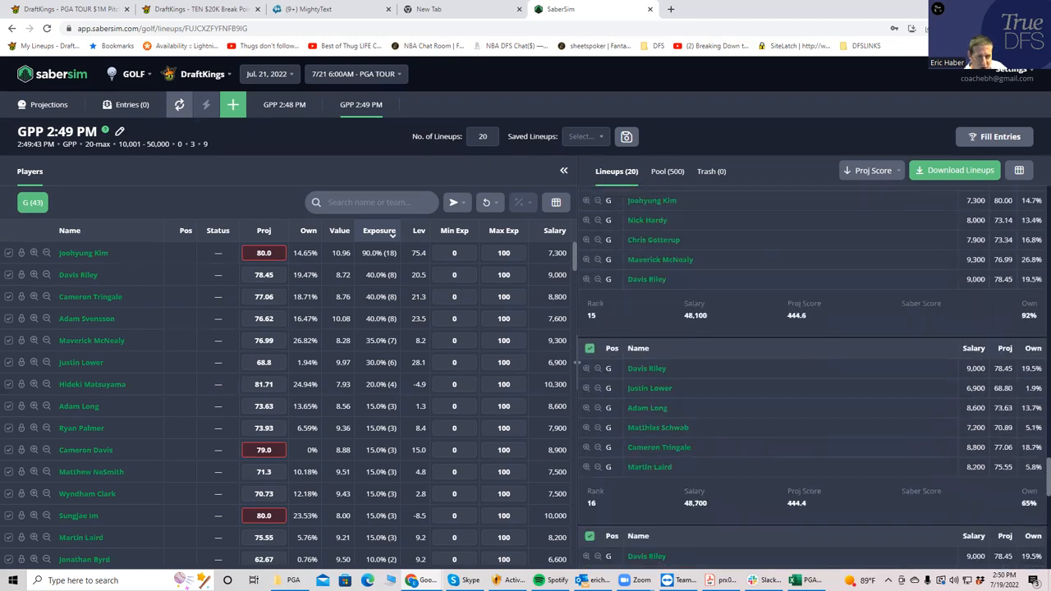
{"action": "scroll", "scroll_direction": "up", "scroll_amount": 3}
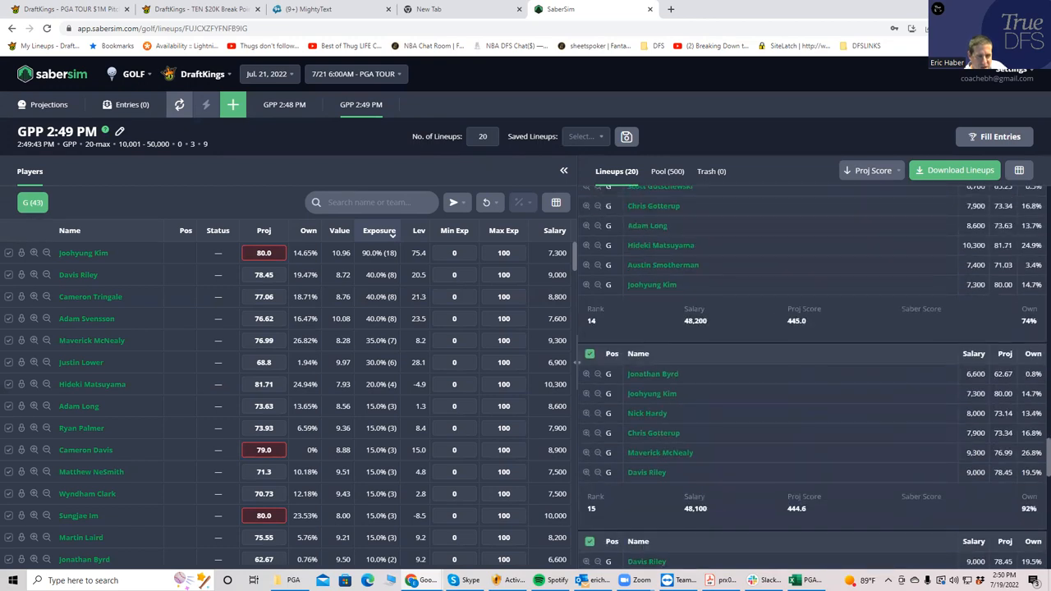
{"action": "scroll", "scroll_direction": "up", "scroll_amount": 3}
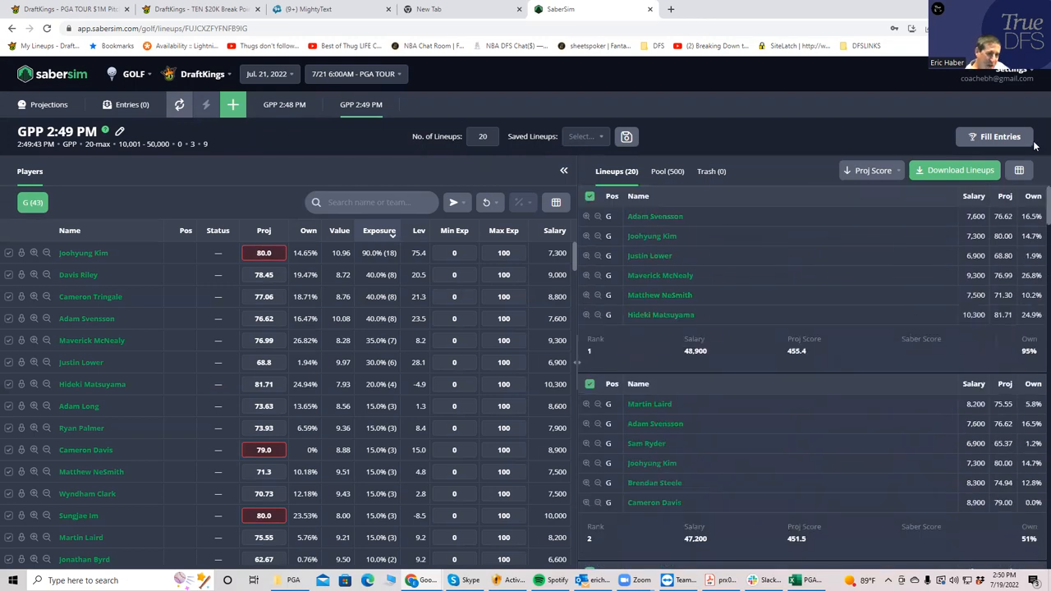
{"action": "mouse_move", "coordinate": [358, 280]}
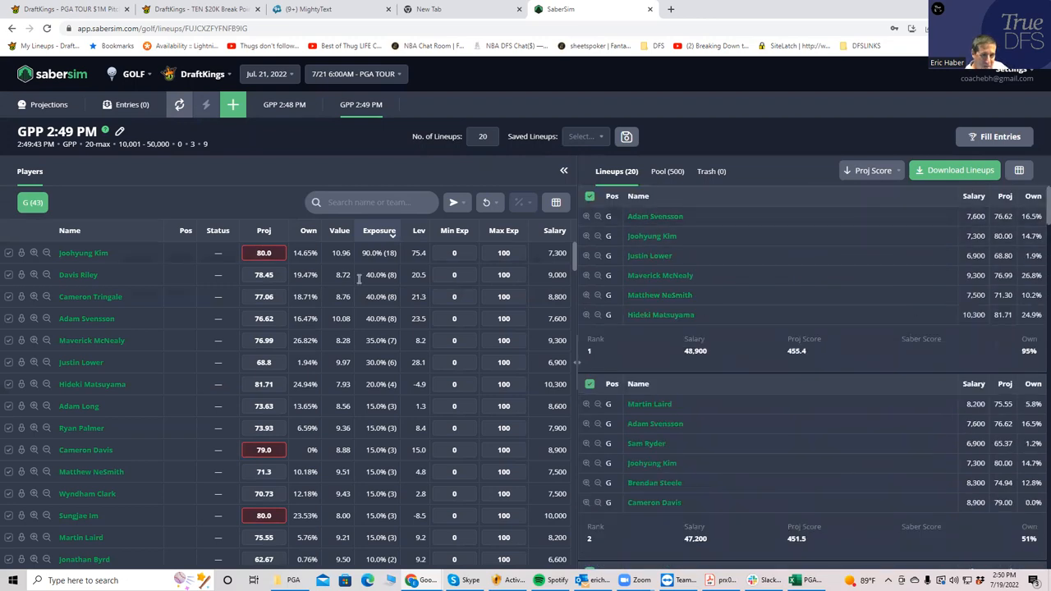